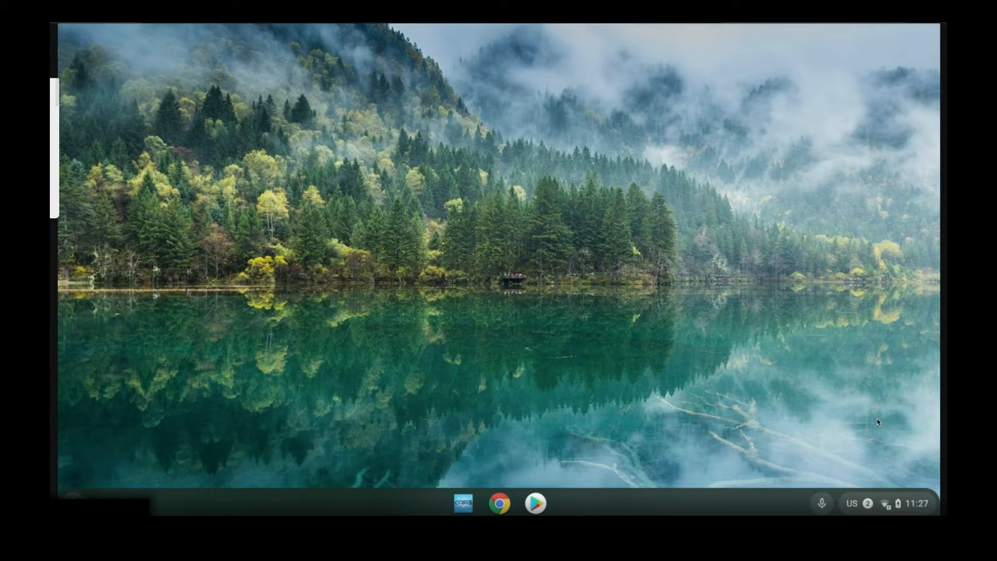
pyautogui.moveTo(482, 338)
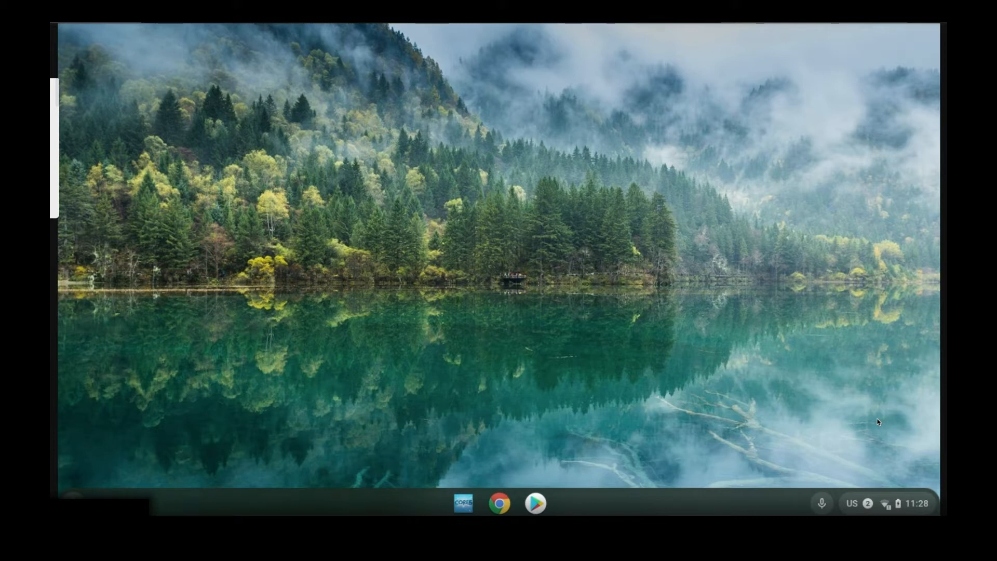
# - Switch to the Untitled Google Docs window holding the zoom.us meeting link
pyautogui.rightClick(499, 502)
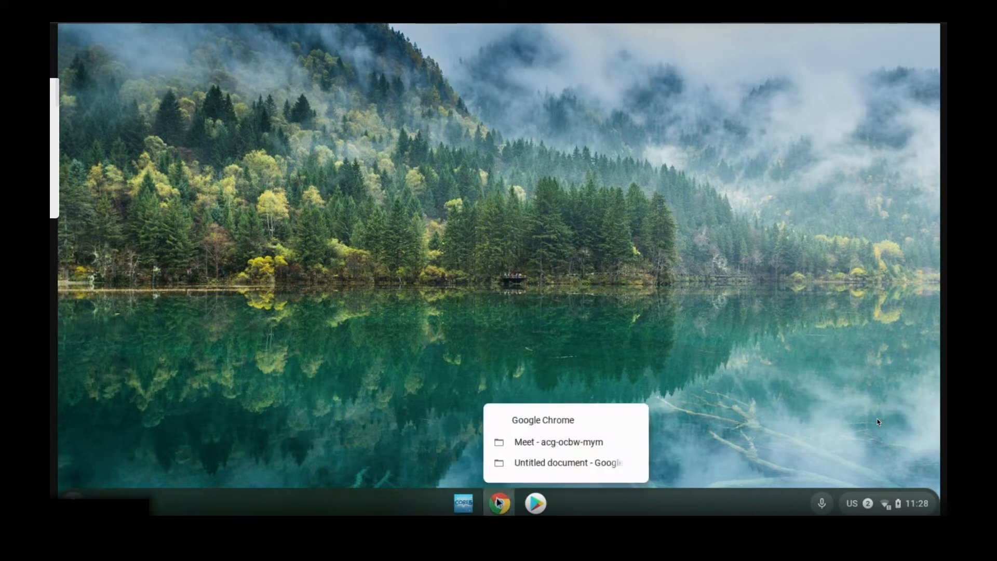
pyautogui.click(568, 462)
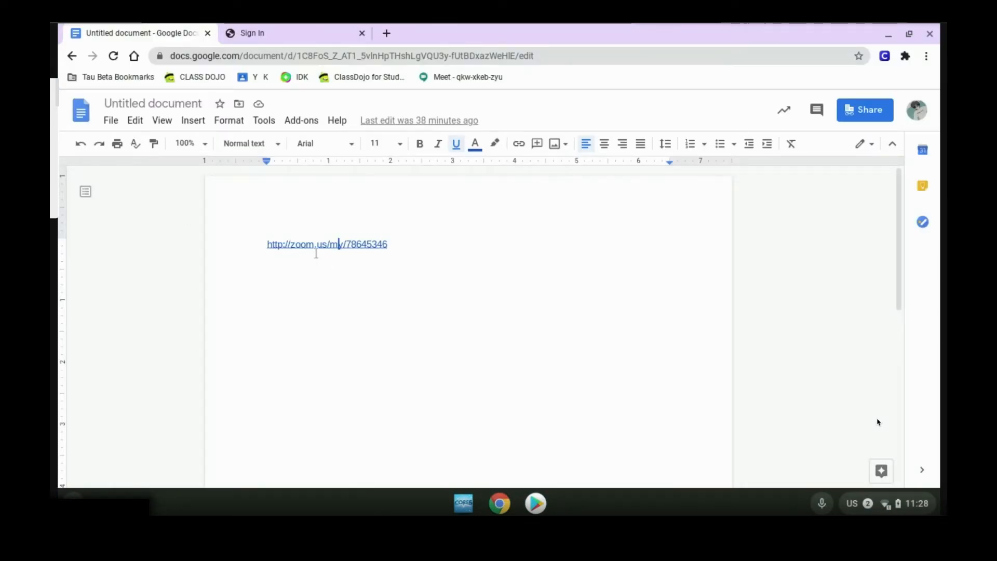
pyautogui.moveTo(311, 242)
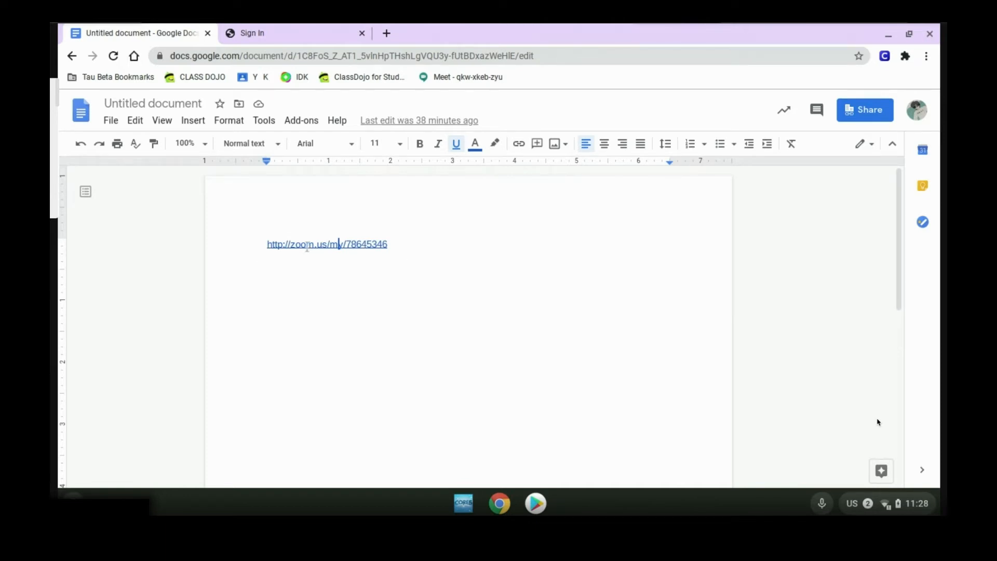
# - Join the meeting from the doc's link as Student 1, muted with video started
pyautogui.click(327, 243)
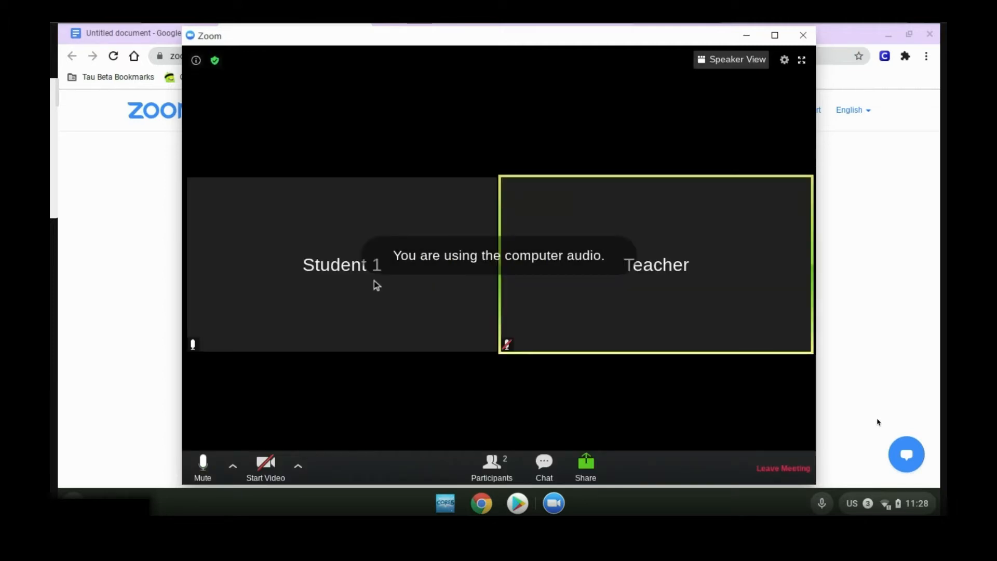
pyautogui.click(202, 468)
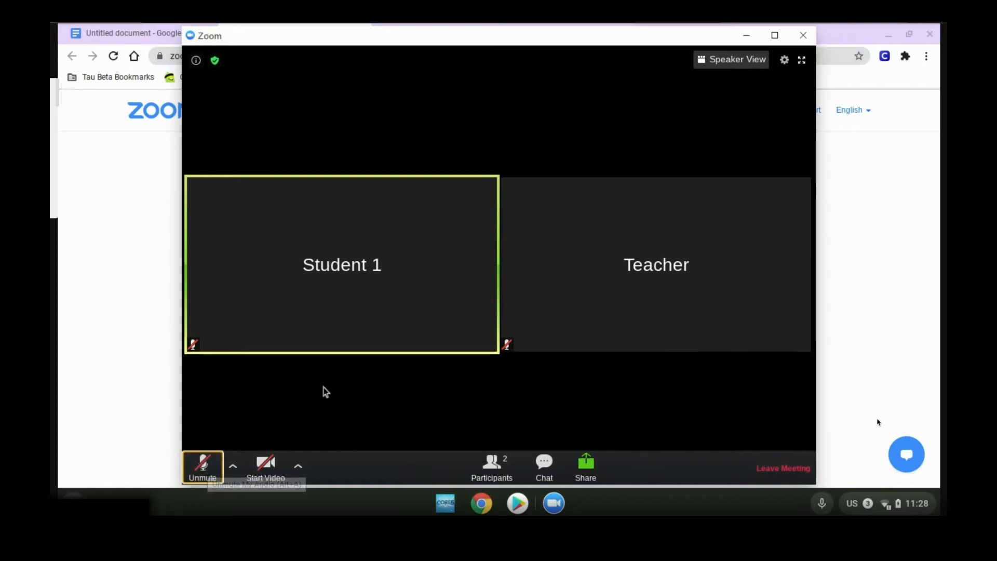
pyautogui.click(265, 468)
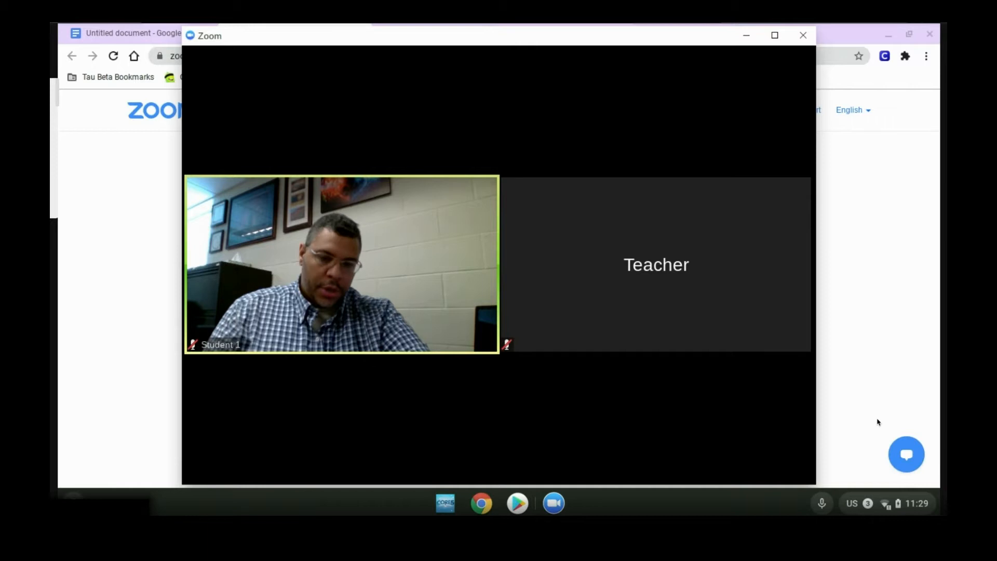
pyautogui.moveTo(519, 333)
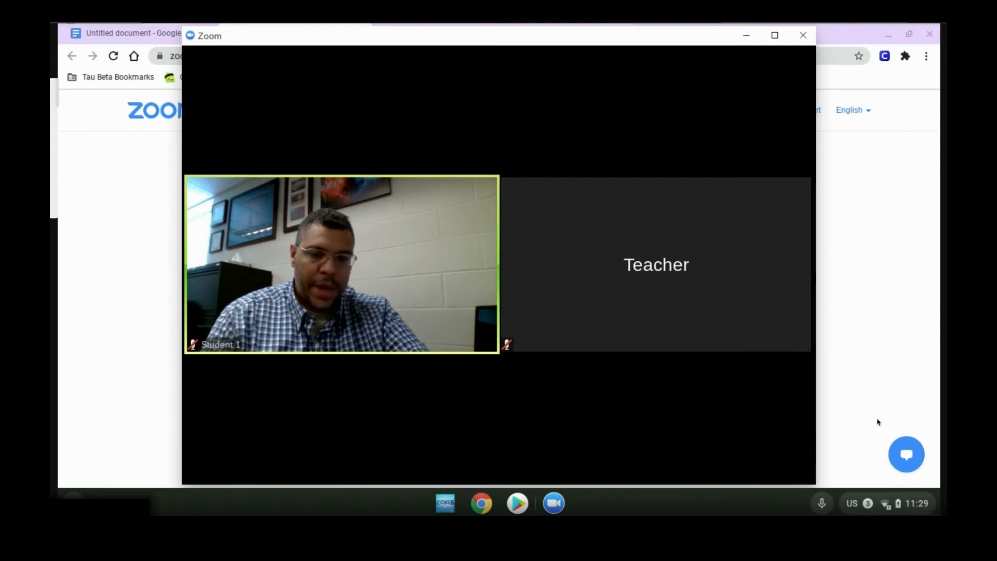
pyautogui.moveTo(413, 509)
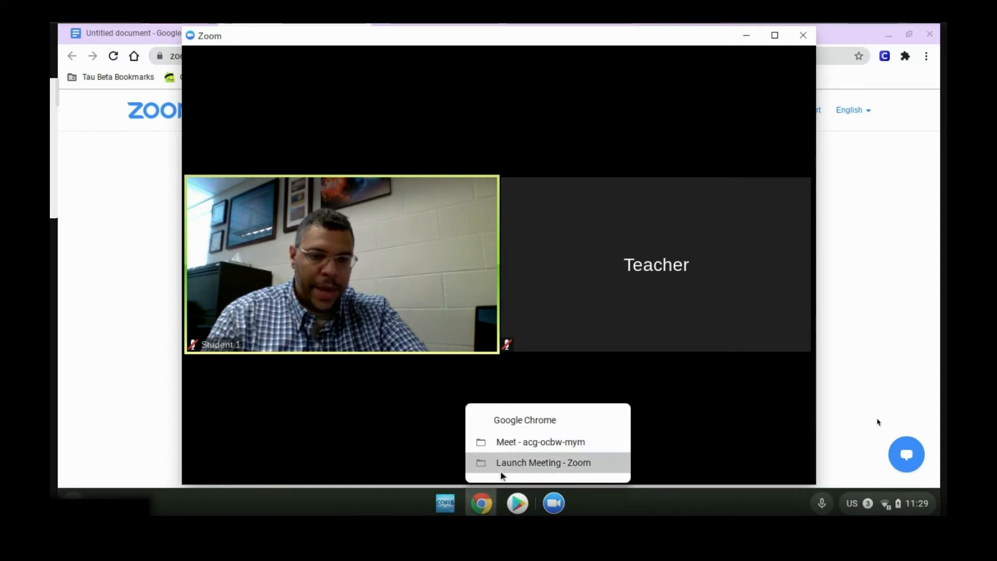
pyautogui.moveTo(212, 430)
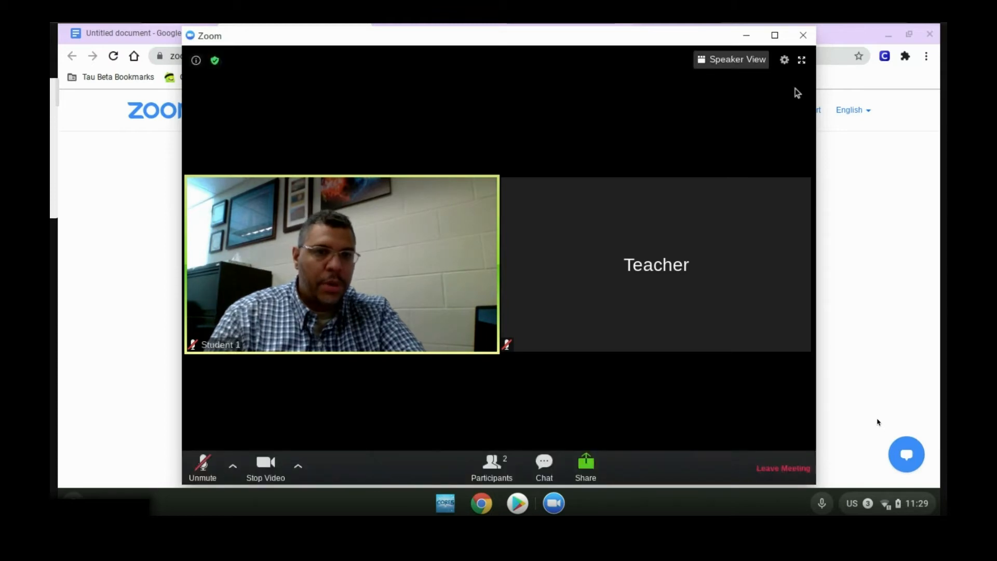
# - Expand the meeting full screen, exit it, and bring Chrome's Launch Meeting tab forward
pyautogui.click(801, 60)
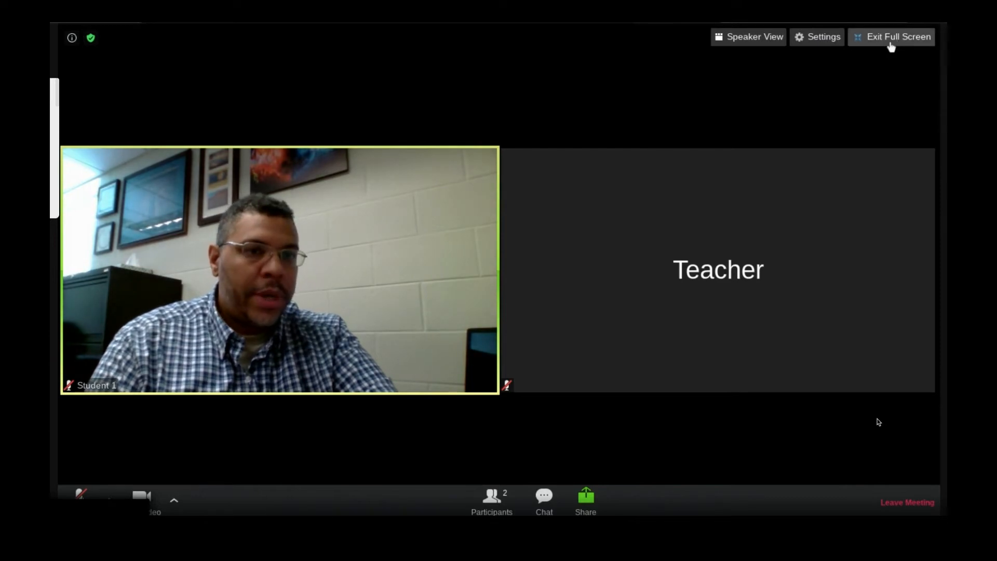
pyautogui.click(897, 37)
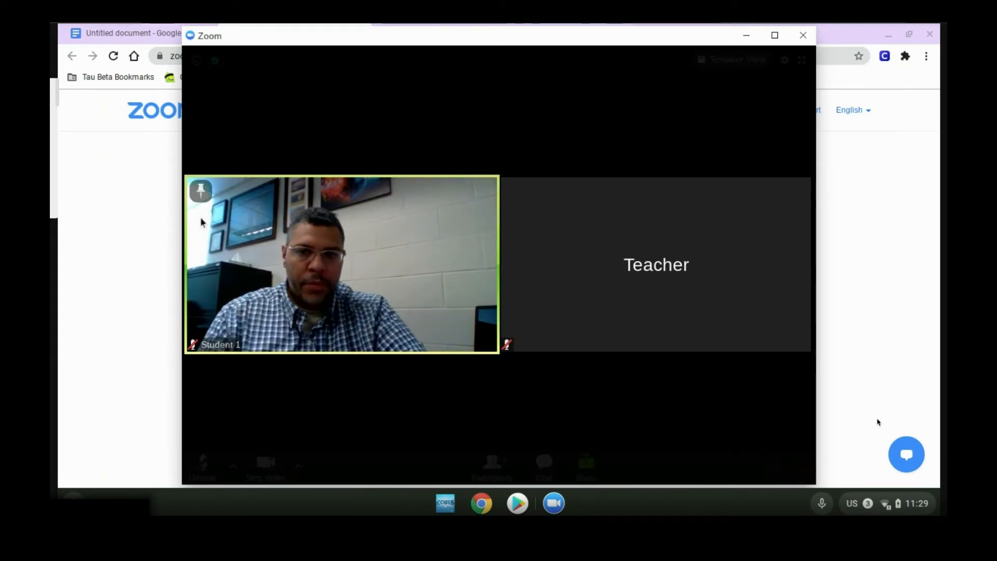
pyautogui.click(803, 35)
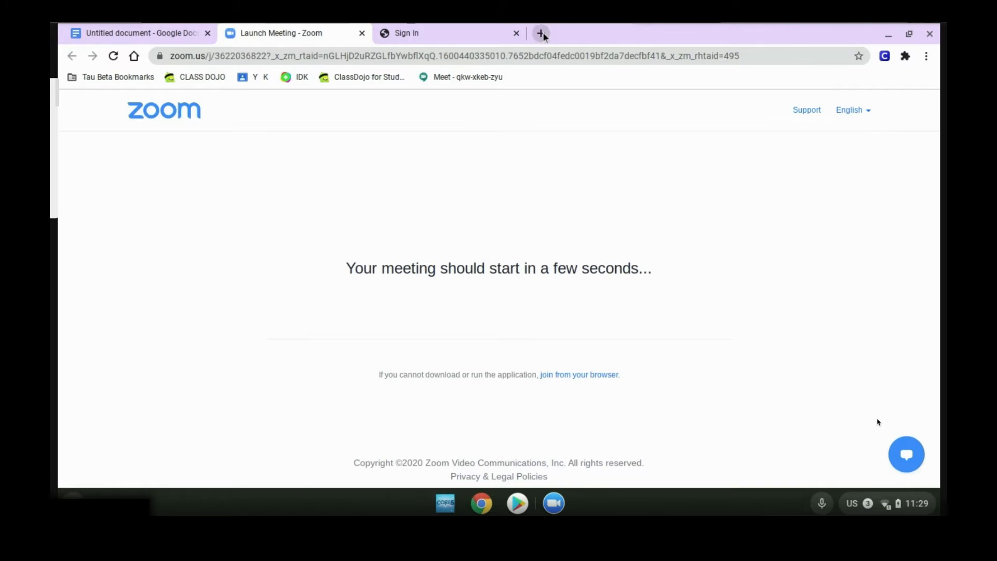
# - Start a new Chrome tab and show the installed extensions list with the Clever extension
pyautogui.click(541, 33)
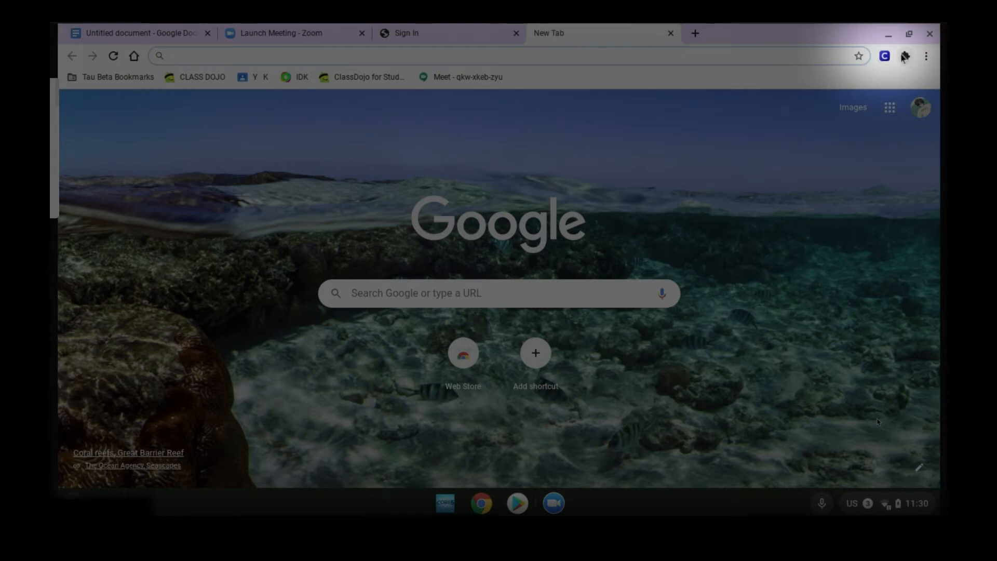
pyautogui.moveTo(904, 56)
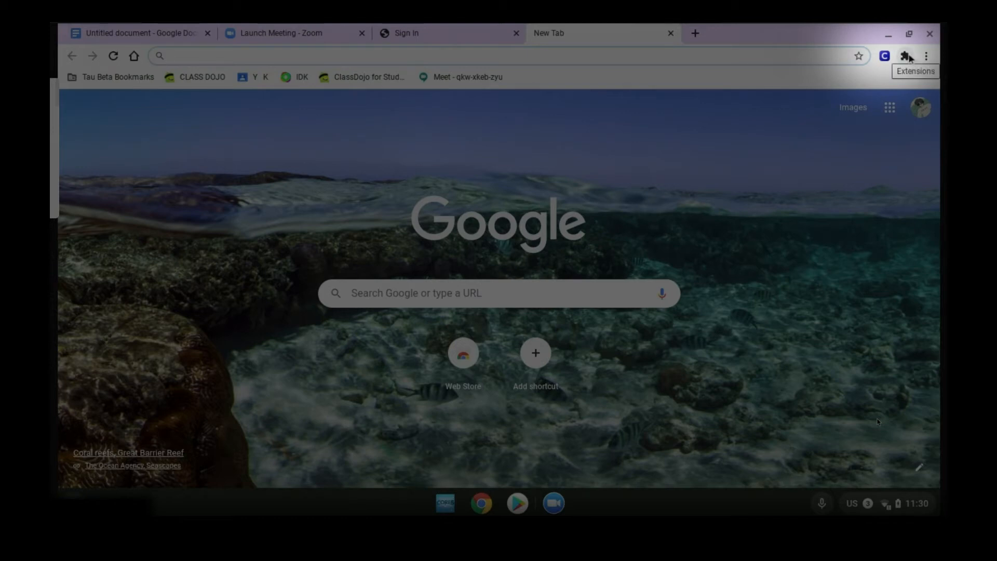
pyautogui.click(905, 56)
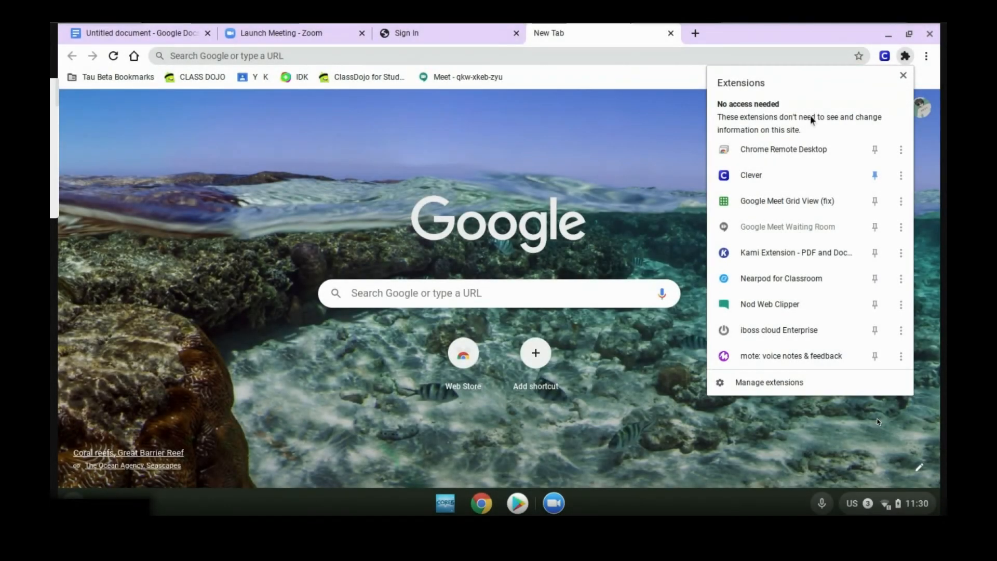
pyautogui.moveTo(767, 174)
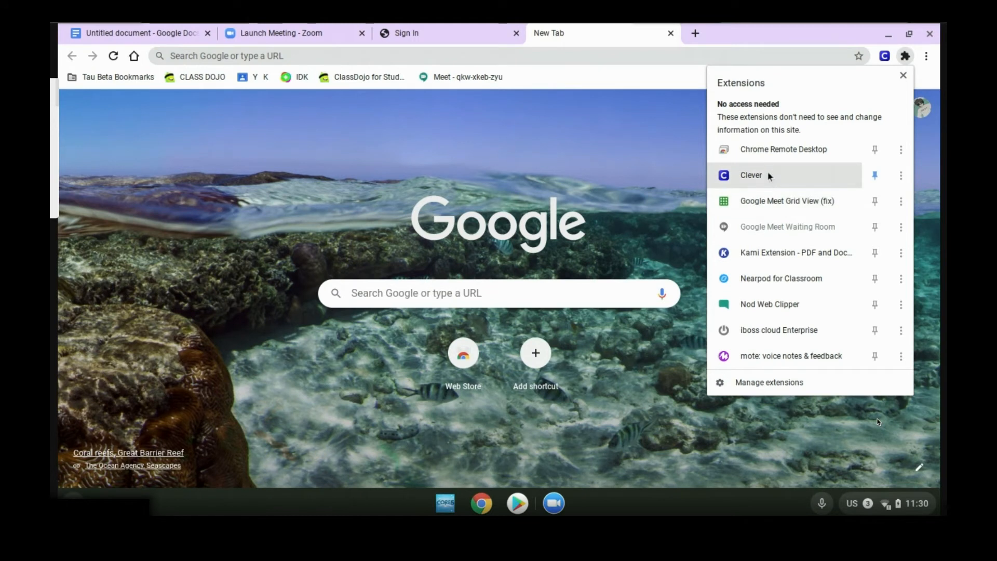
pyautogui.moveTo(757, 178)
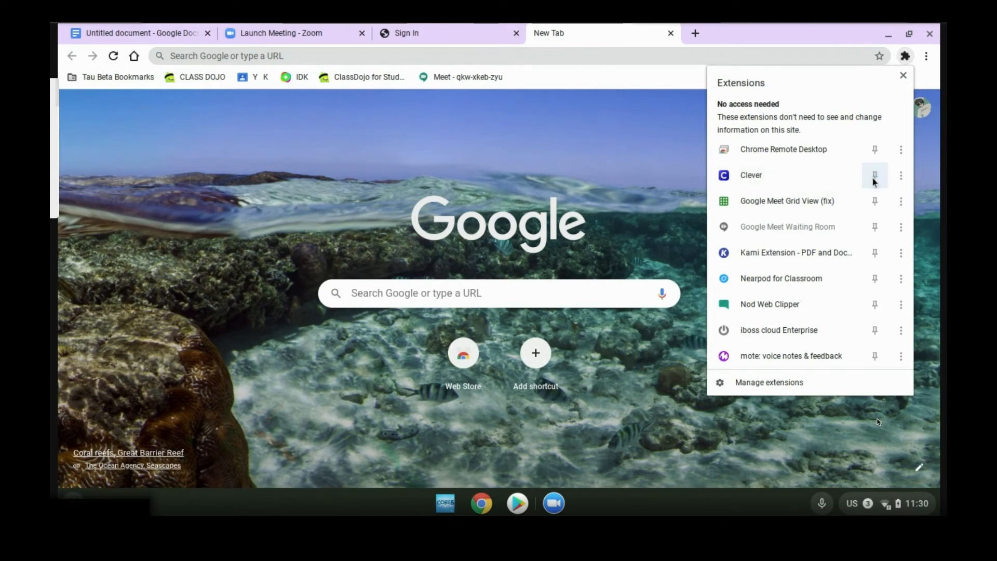
# - Pin the Clever extension, try the badge login, and back out to the district login choices
pyautogui.click(875, 174)
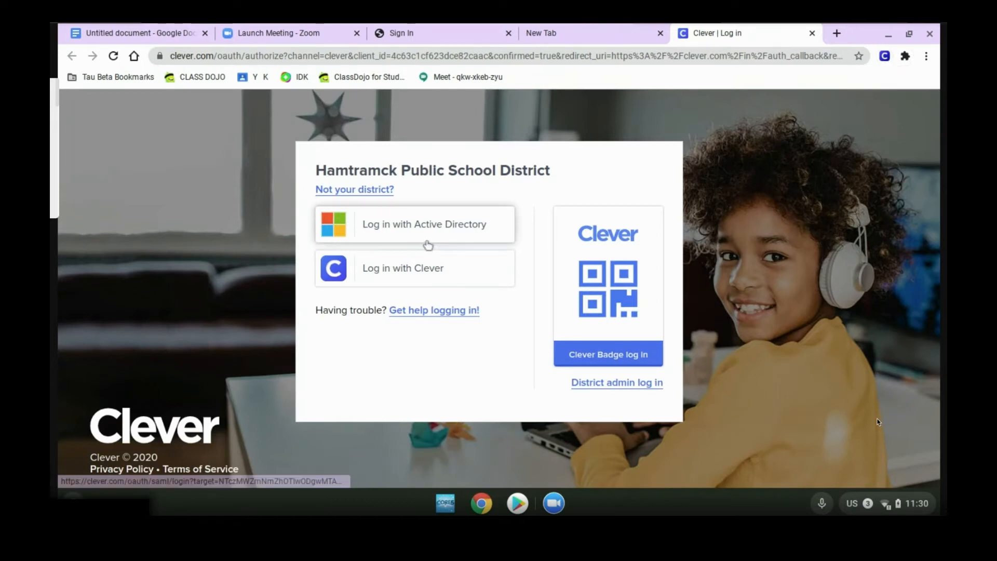
pyautogui.moveTo(605, 286)
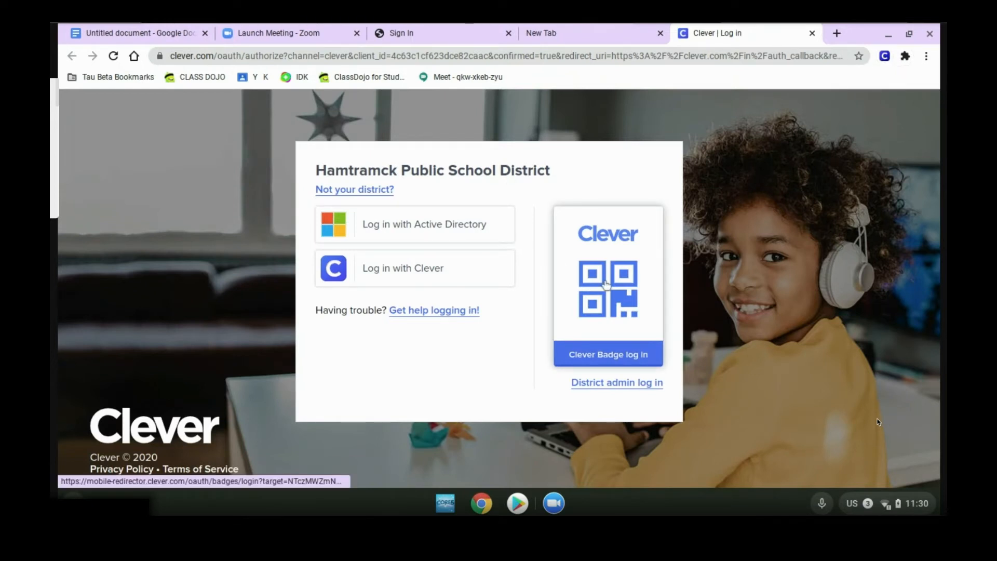
pyautogui.click(608, 354)
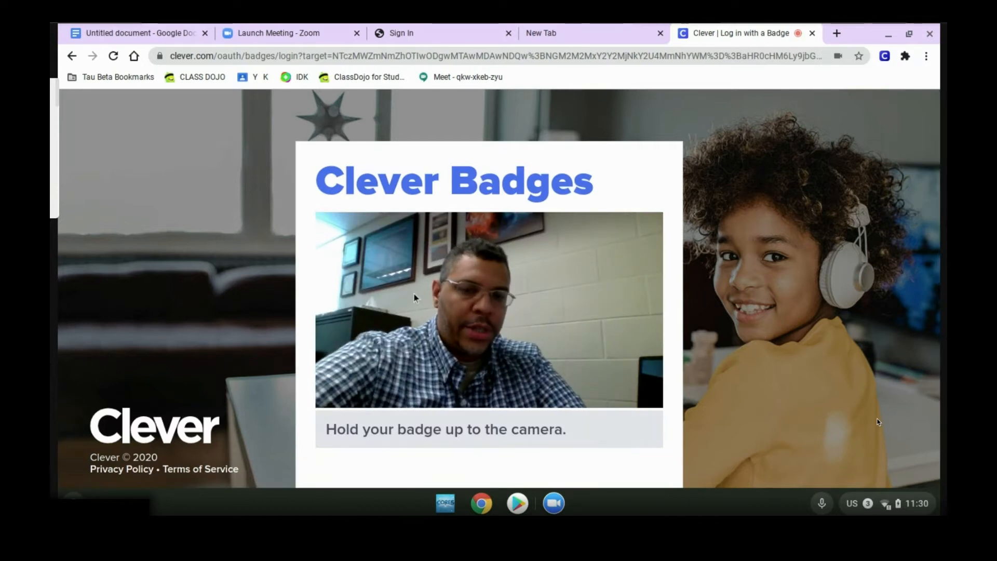
pyautogui.moveTo(204, 136)
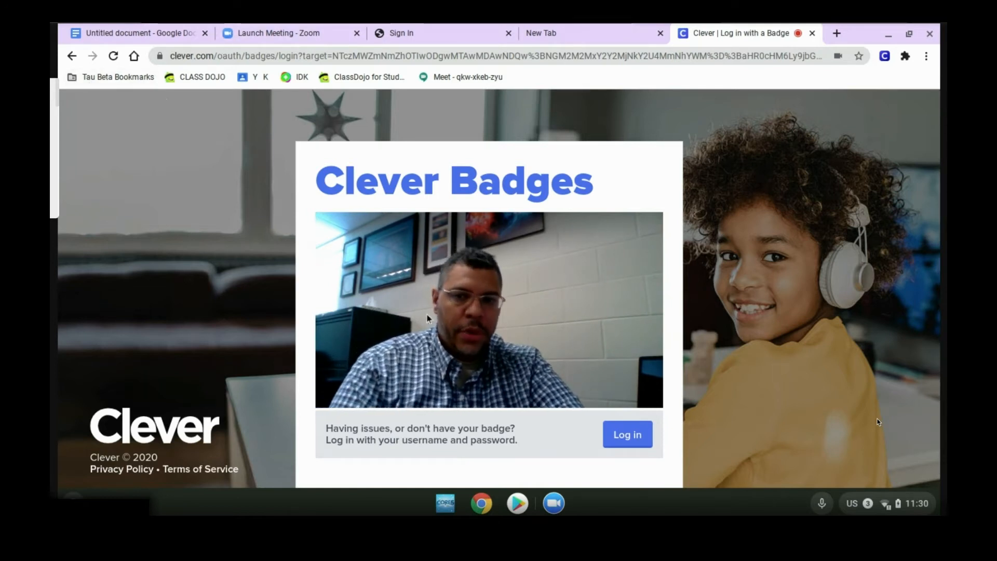
pyautogui.click(627, 434)
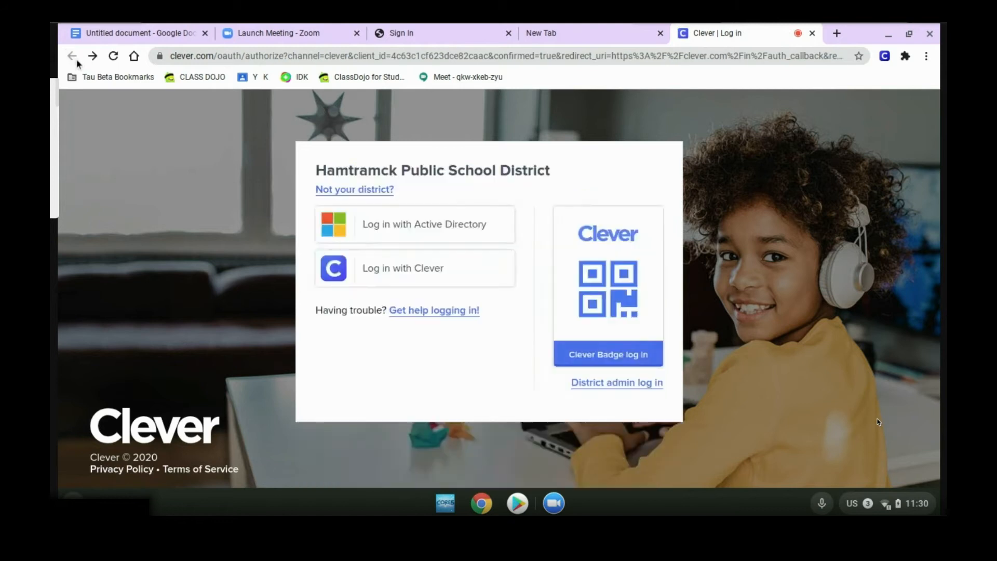
pyautogui.moveTo(389, 231)
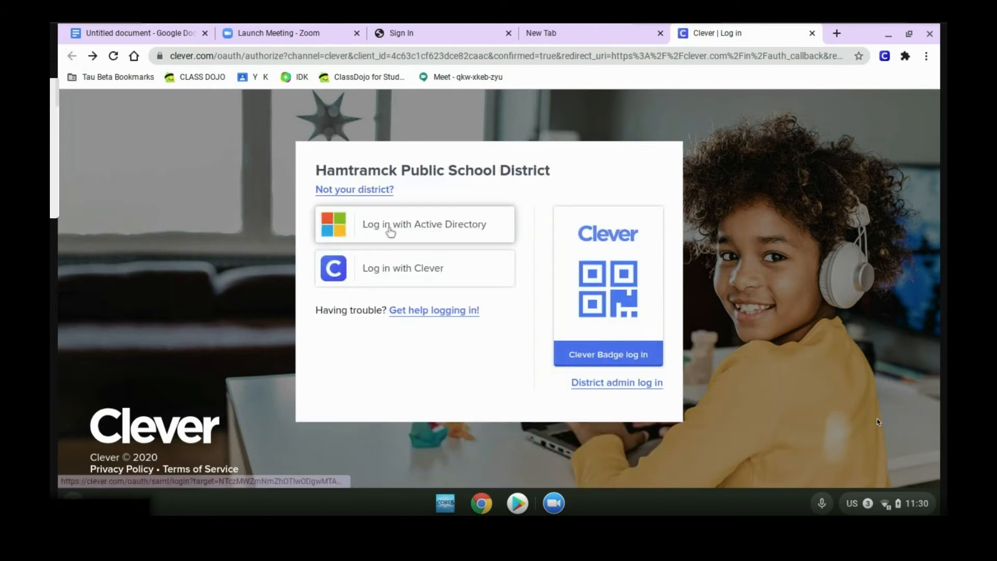
pyautogui.click(415, 224)
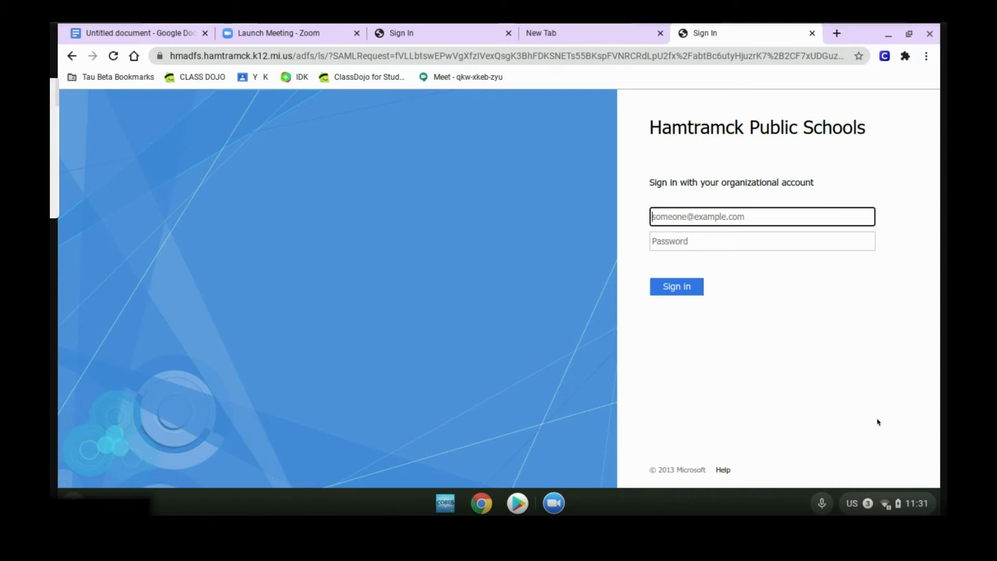
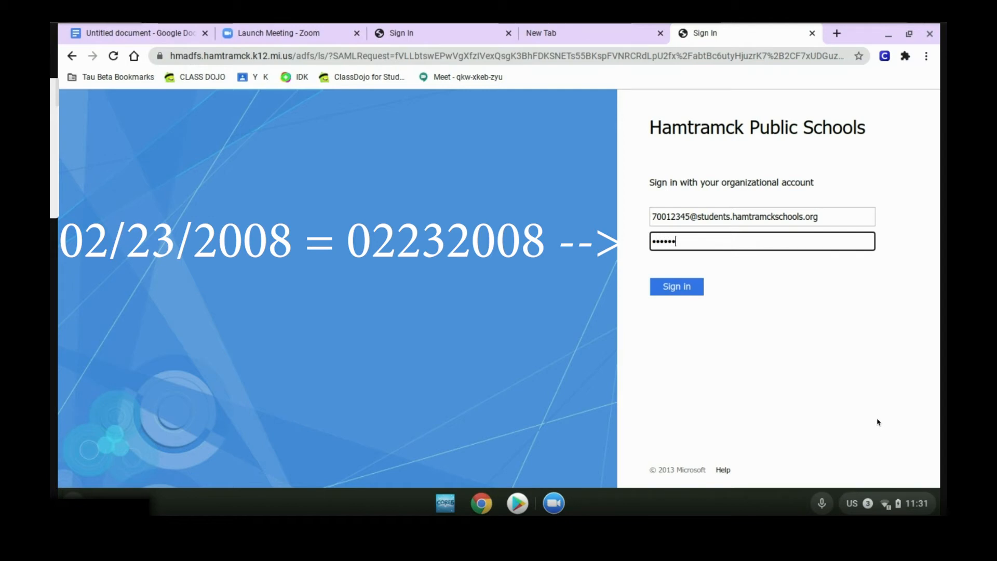
pyautogui.write('2')
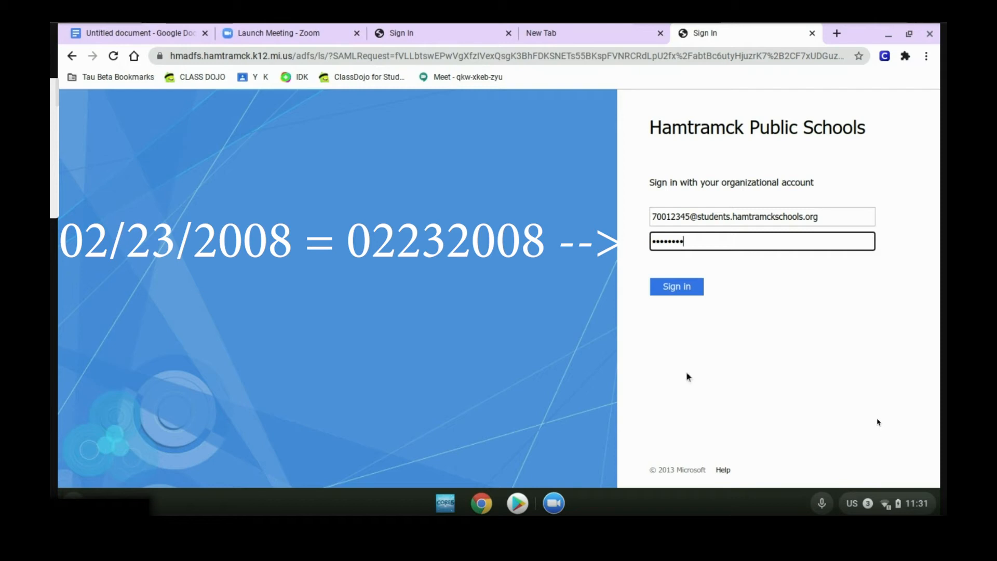
# - Sign in to the Clever portal and launch i-Ready from its More apps section
pyautogui.click(676, 286)
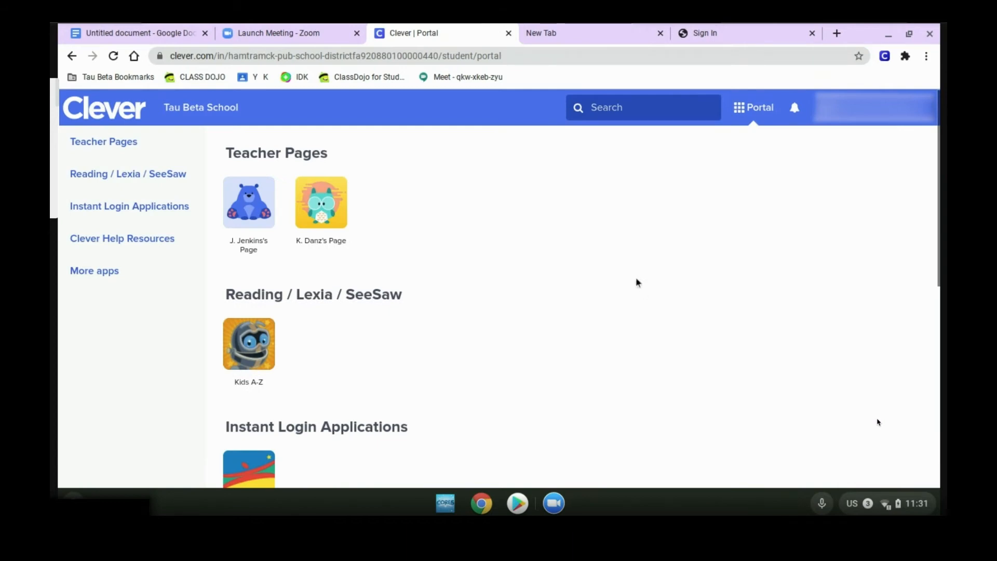
pyautogui.scroll(-3)
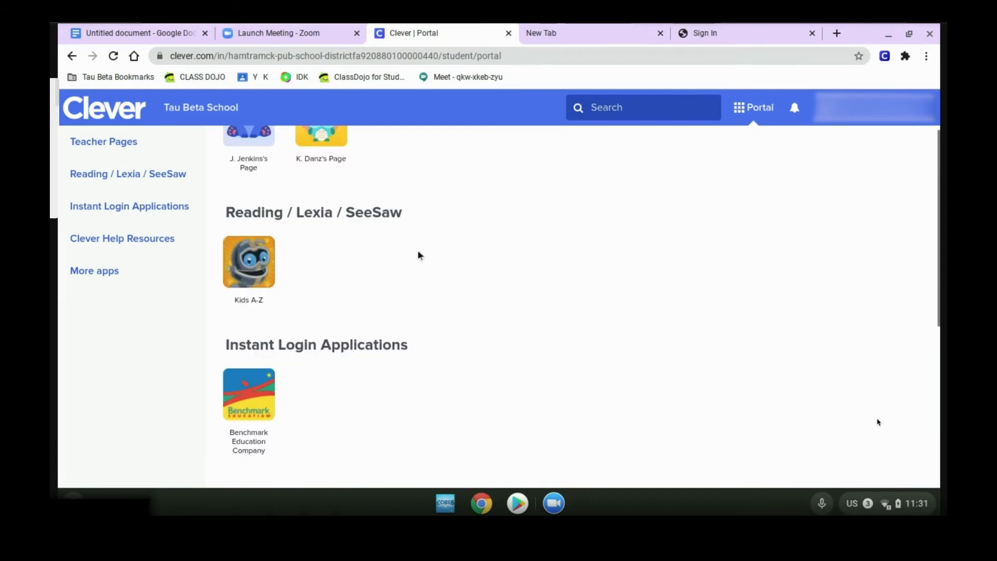
pyautogui.scroll(-3)
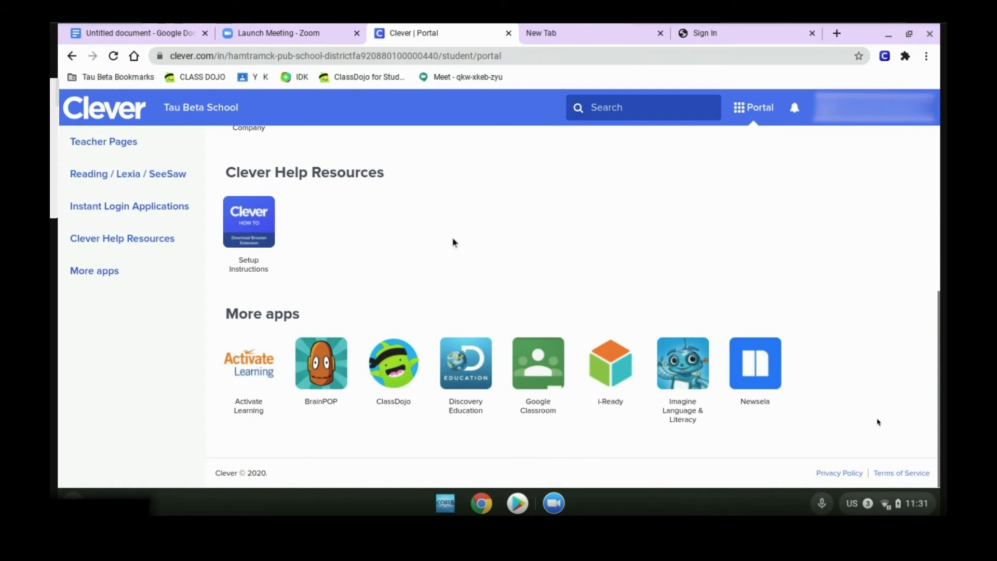
pyautogui.moveTo(609, 375)
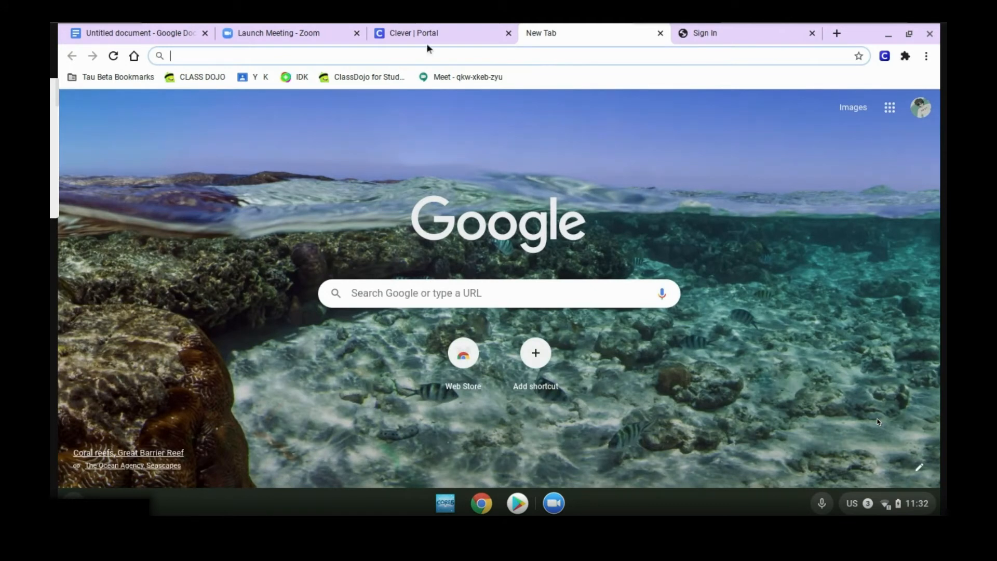
pyautogui.click(412, 33)
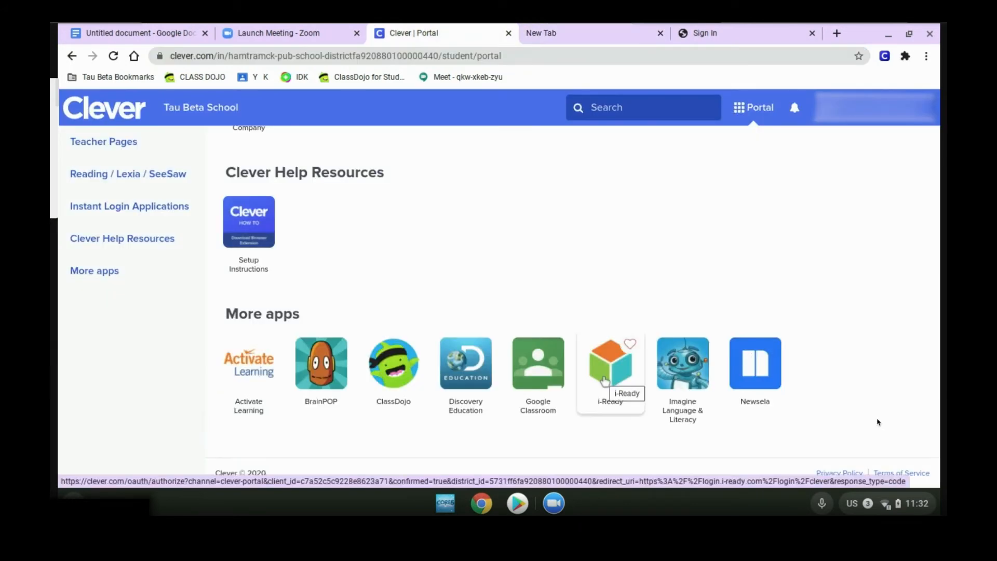
pyautogui.click(610, 364)
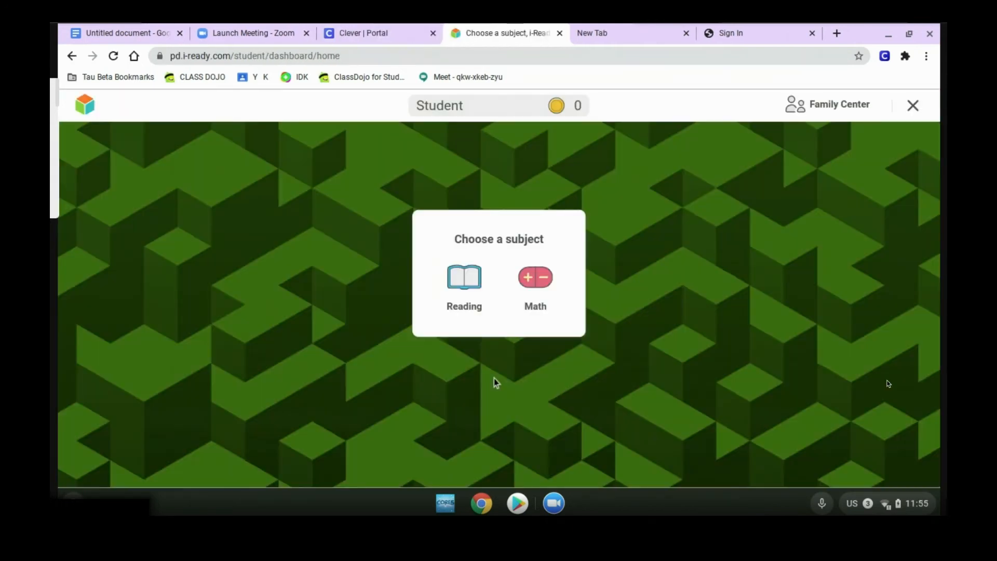
pyautogui.moveTo(437, 365)
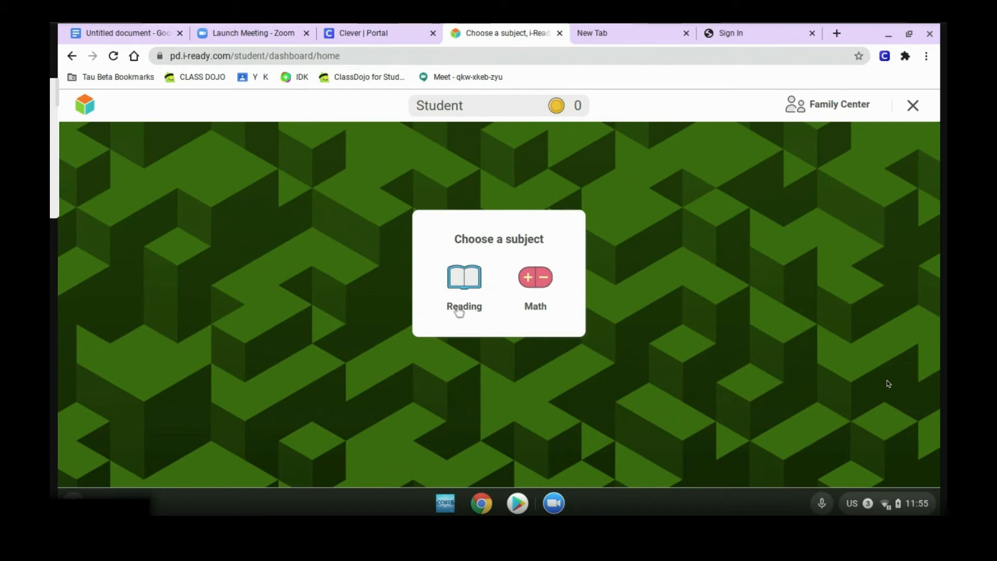
pyautogui.moveTo(585, 299)
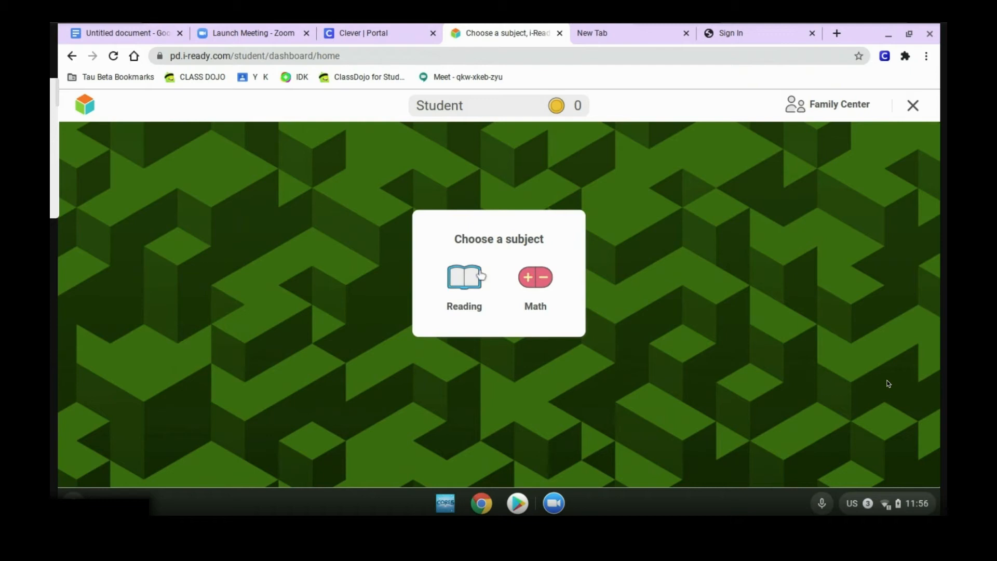
# - Pick Reading as the subject so the To Do list shows the My Path Reading Diagnostic
pyautogui.click(464, 276)
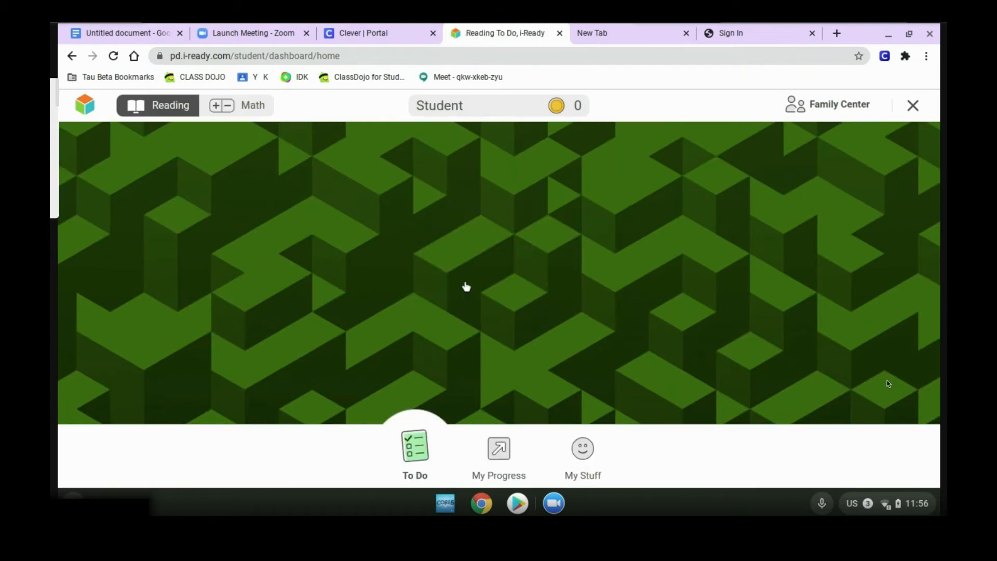
pyautogui.click(414, 455)
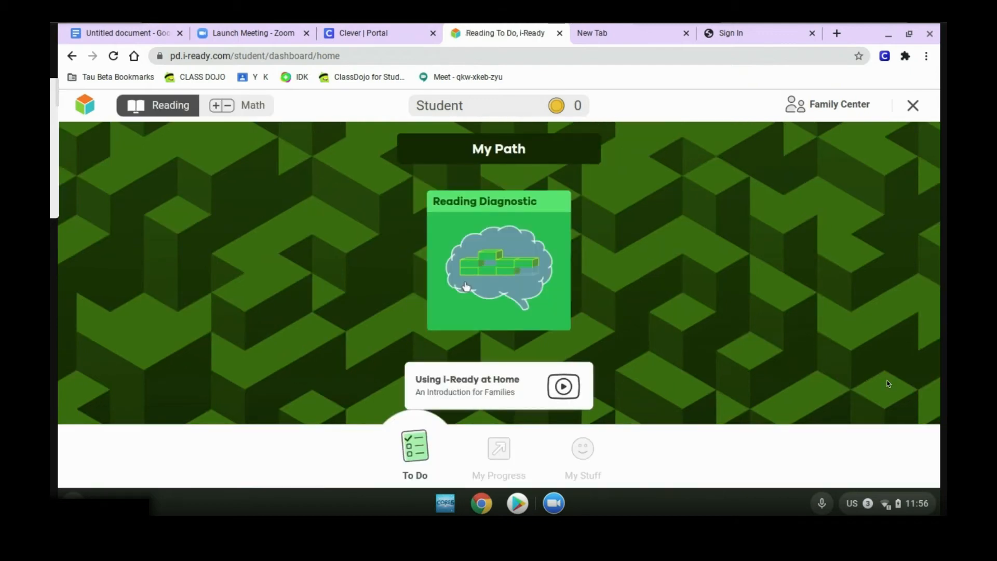
pyautogui.moveTo(579, 242)
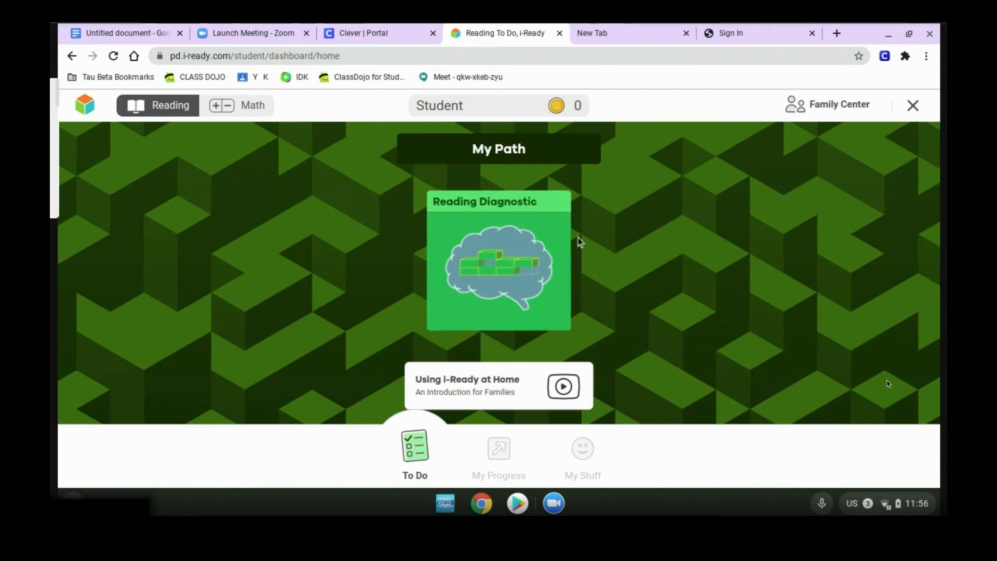
pyautogui.moveTo(482, 272)
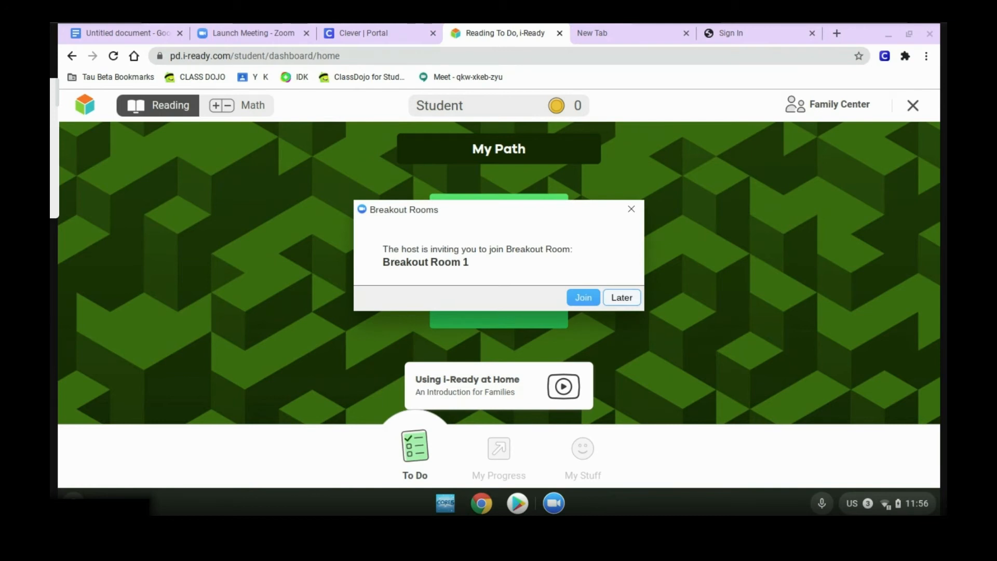
pyautogui.moveTo(425, 260)
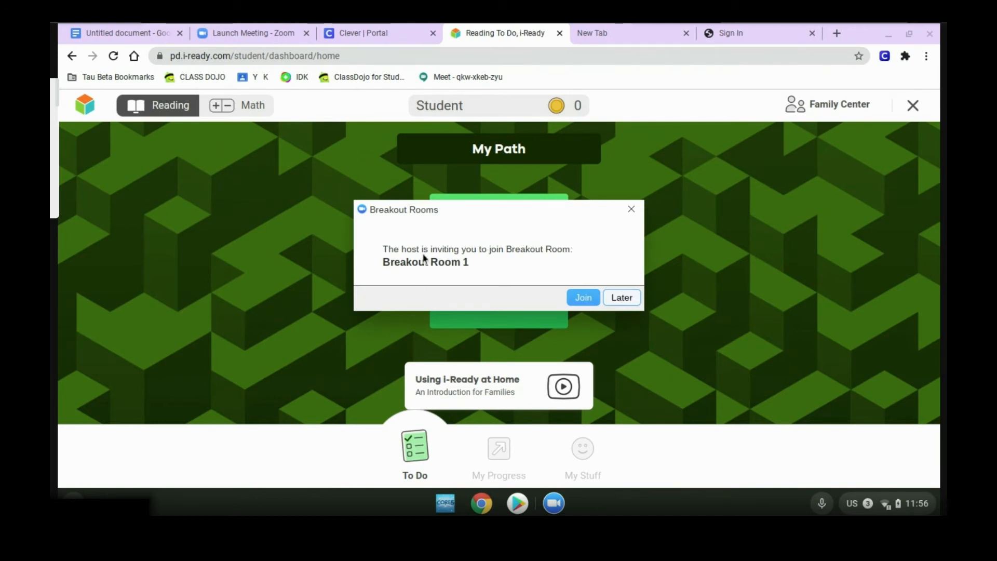
pyautogui.moveTo(508, 258)
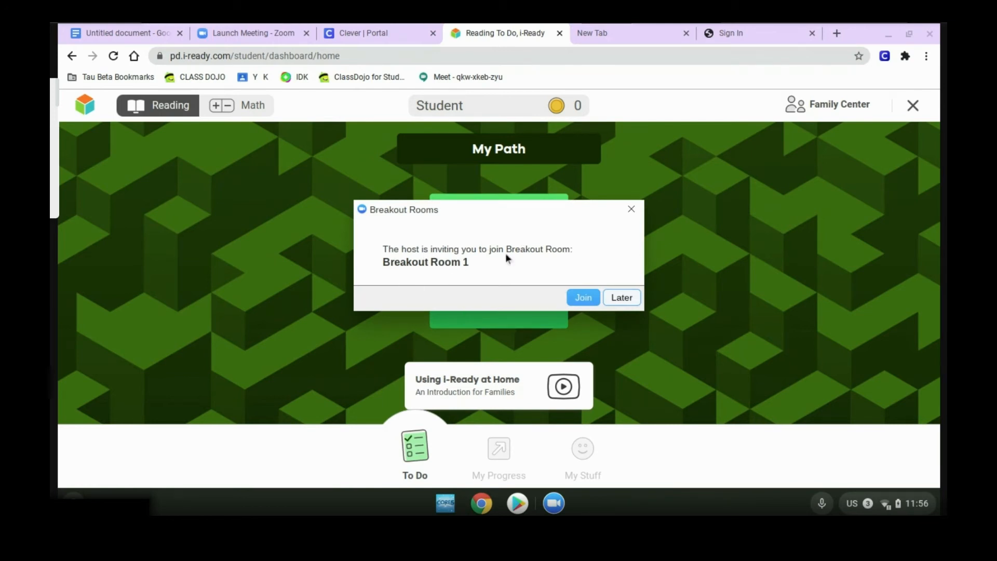
pyautogui.moveTo(383, 278)
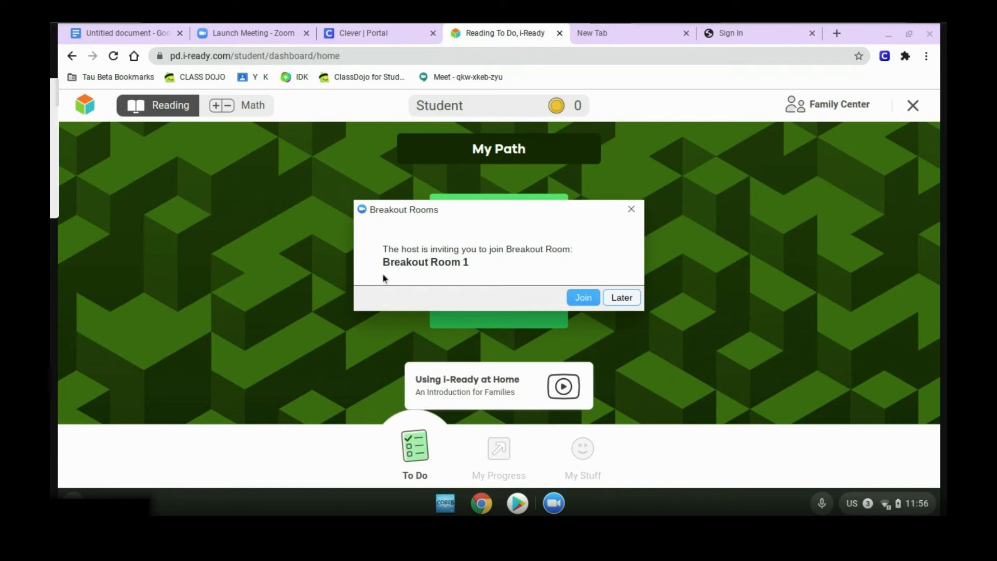
pyautogui.moveTo(470, 275)
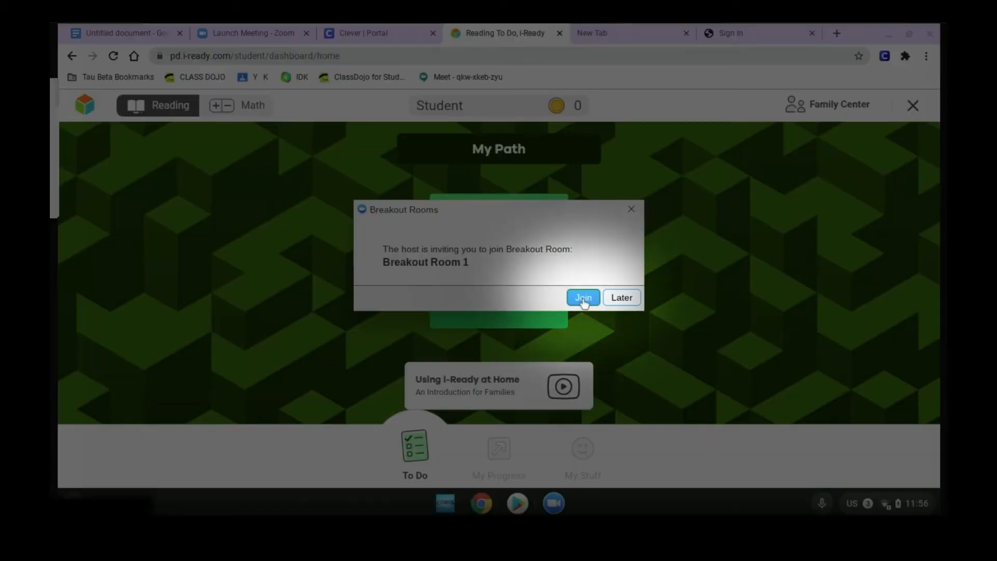
# - Accept the host's invitation to enter Breakout Room 1
pyautogui.click(582, 298)
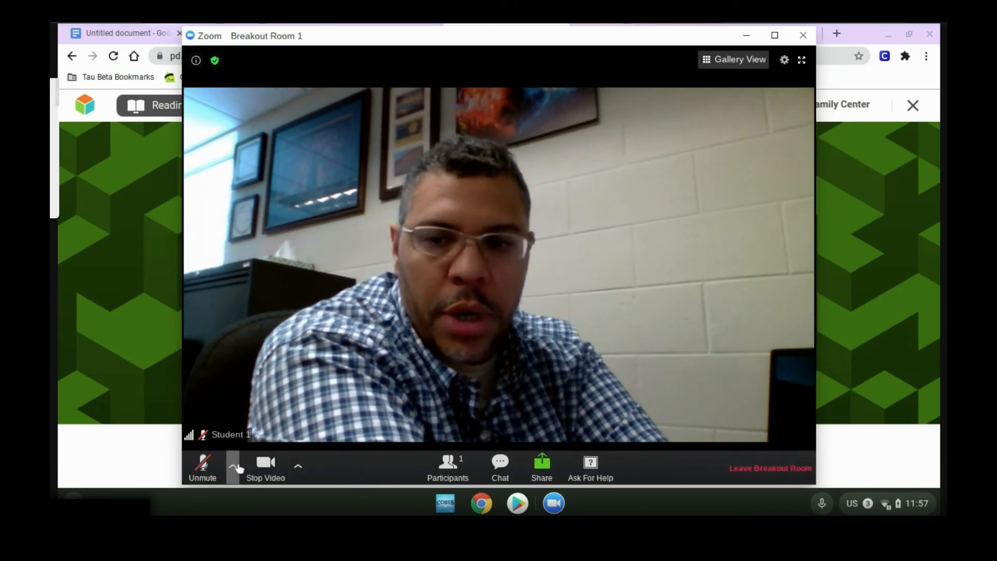
# - Unmute and share the entire desktop screen to the breakout room, broadcasting the i-Ready dashboard
pyautogui.click(203, 467)
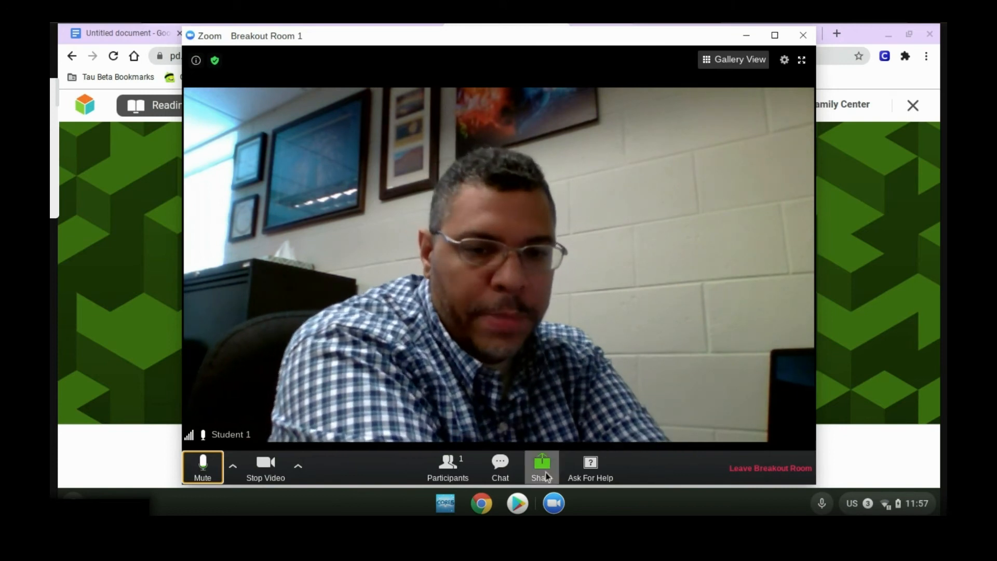
pyautogui.click(541, 468)
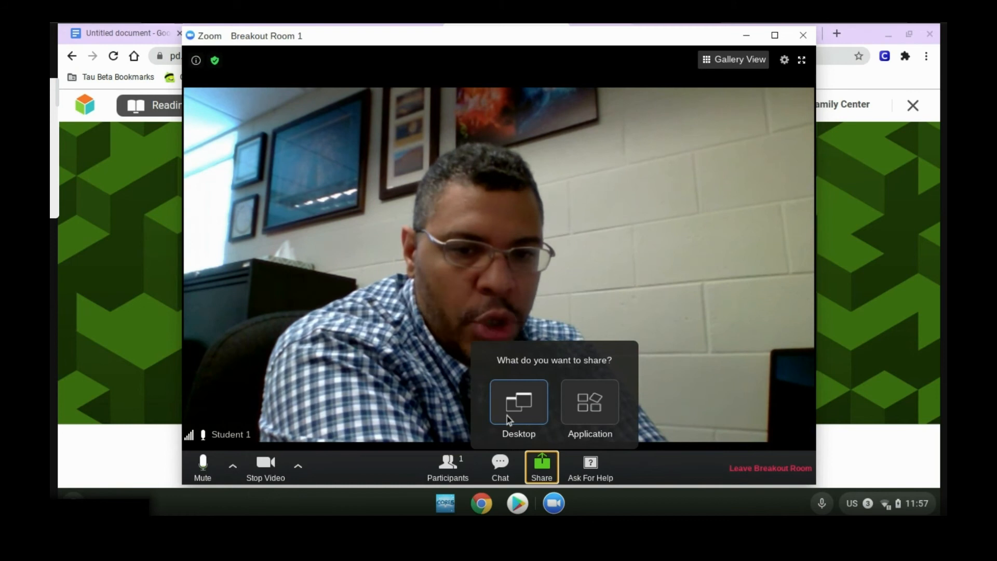
pyautogui.click(518, 407)
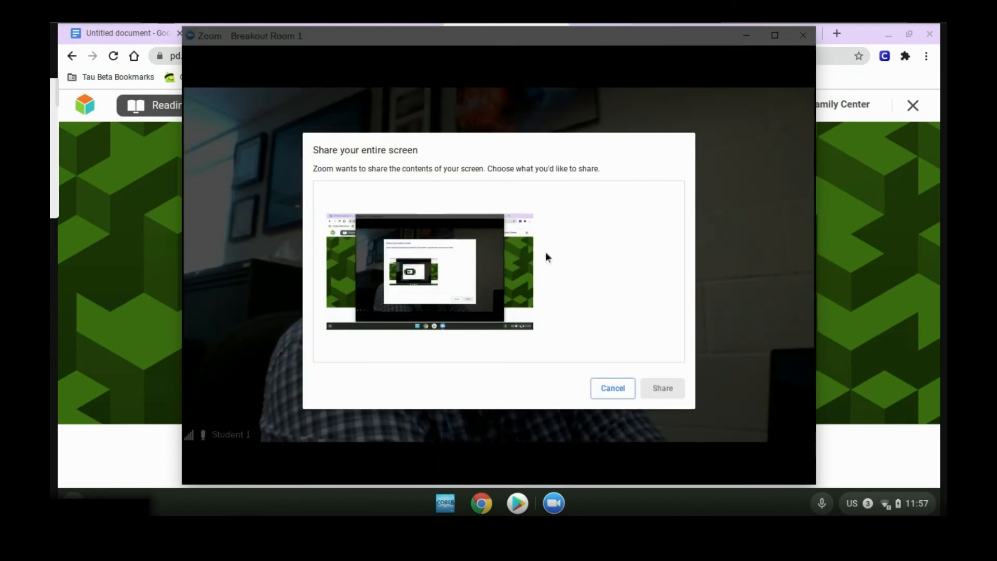
pyautogui.click(429, 270)
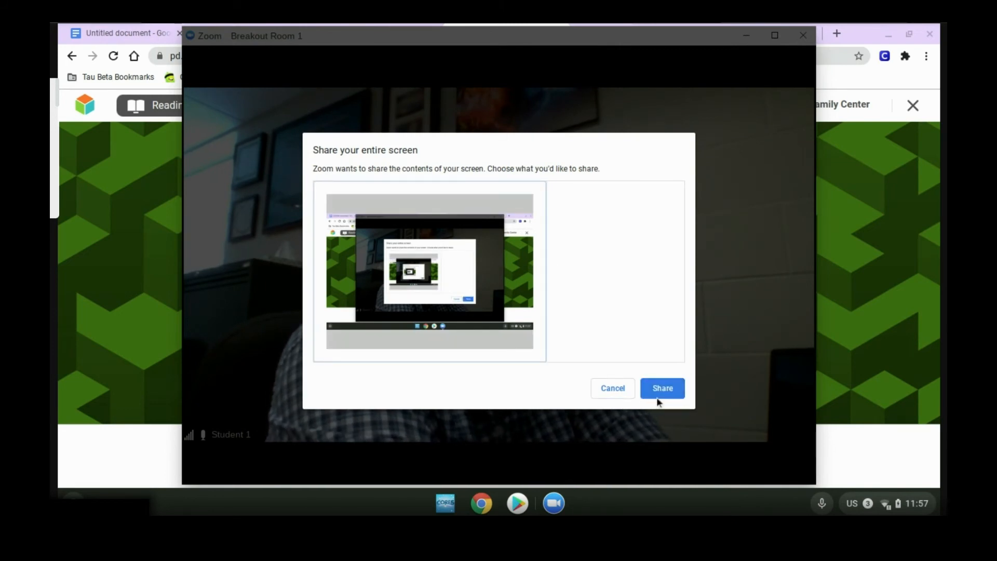
pyautogui.click(662, 387)
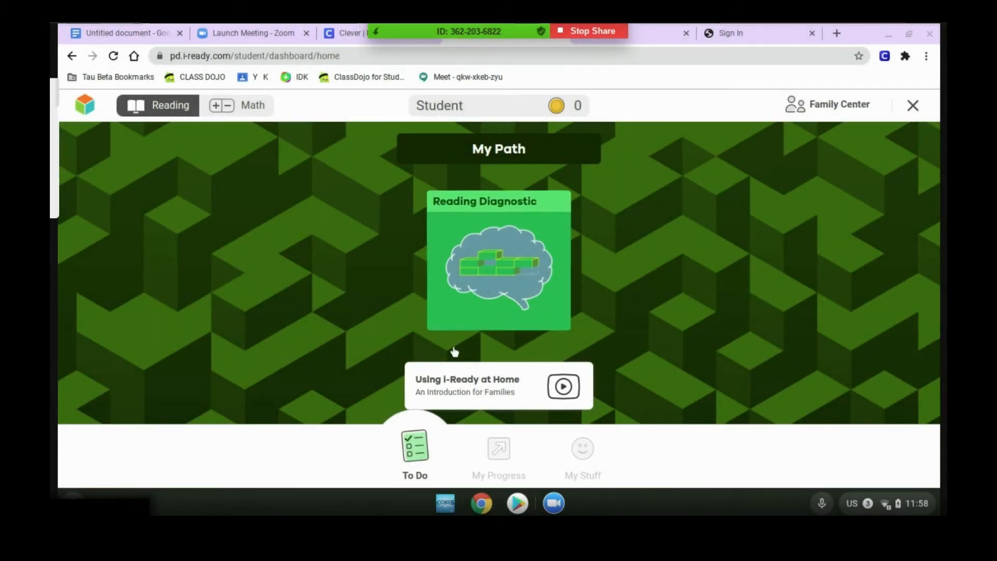
pyautogui.moveTo(502, 236)
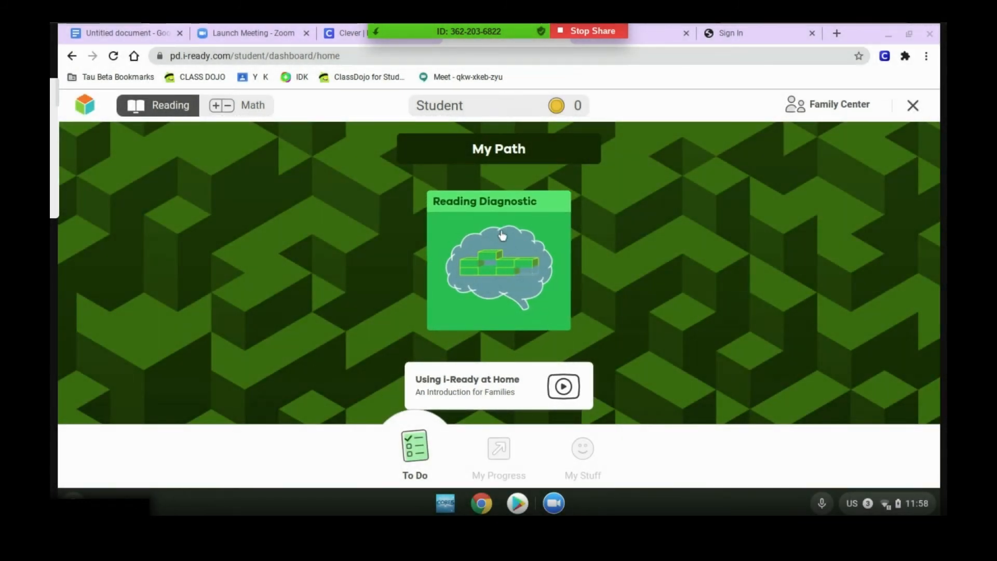
pyautogui.moveTo(509, 240)
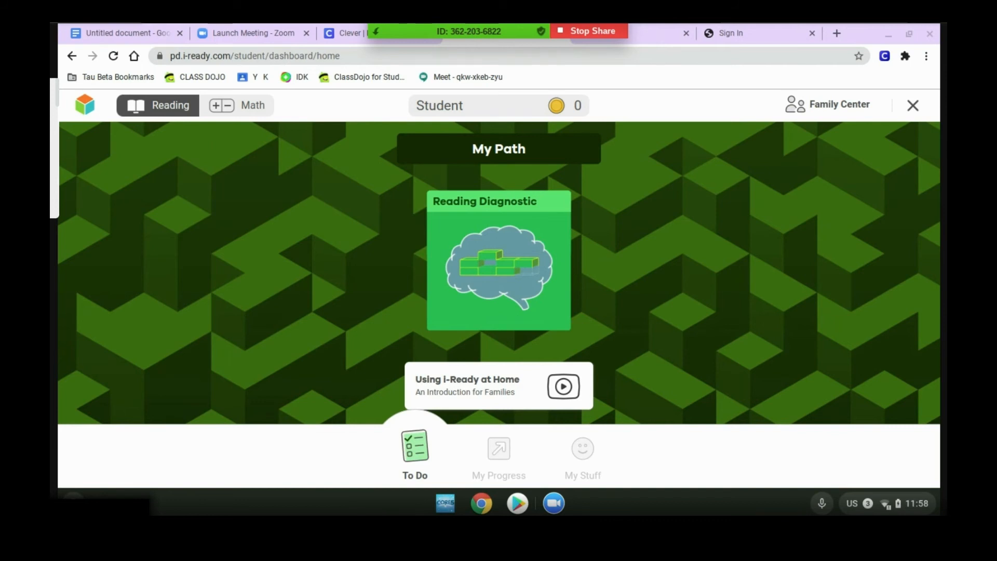
pyautogui.moveTo(512, 250)
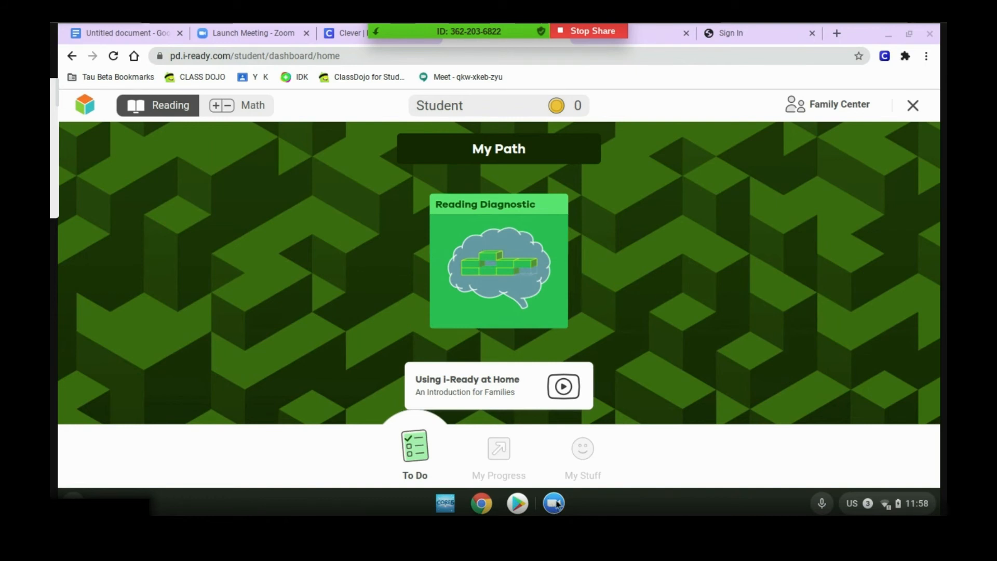
# - List Zoom's open windows from the shelf while the i-Ready Reading dashboard stays shared
pyautogui.click(554, 502)
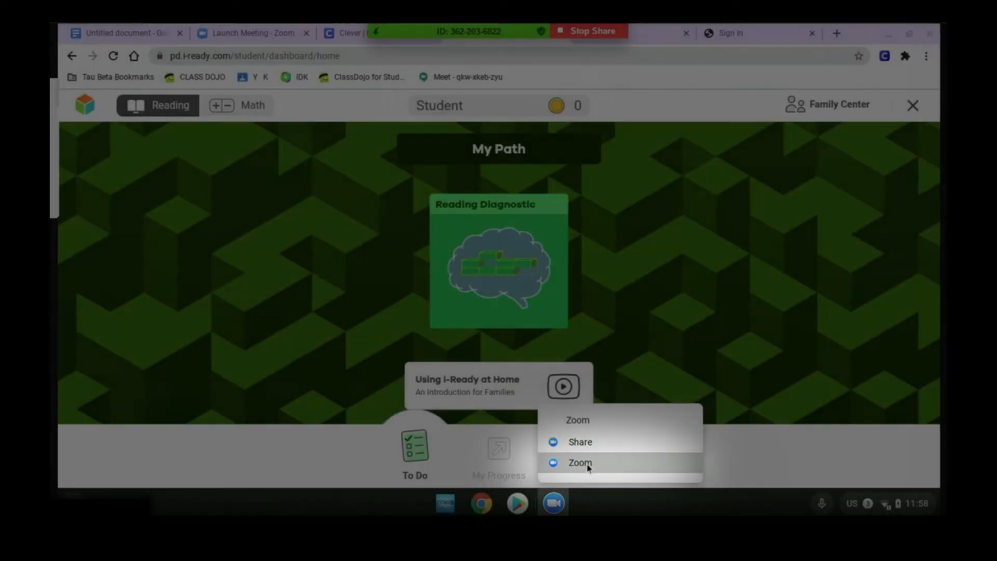
# - Return to Breakout Room 1, Ask For Help and Invite Host so the teacher joins as a second participant
pyautogui.click(577, 462)
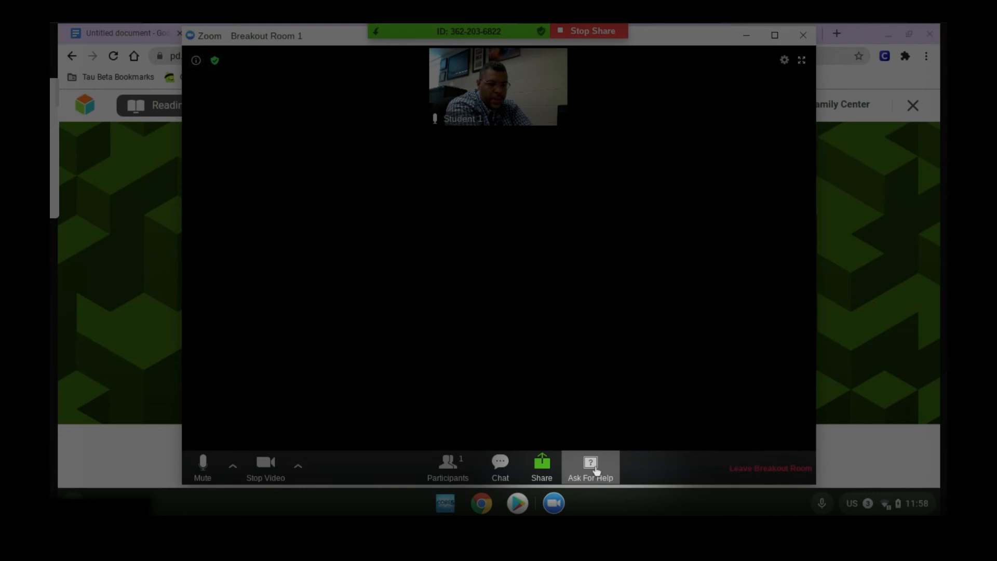
pyautogui.click(589, 468)
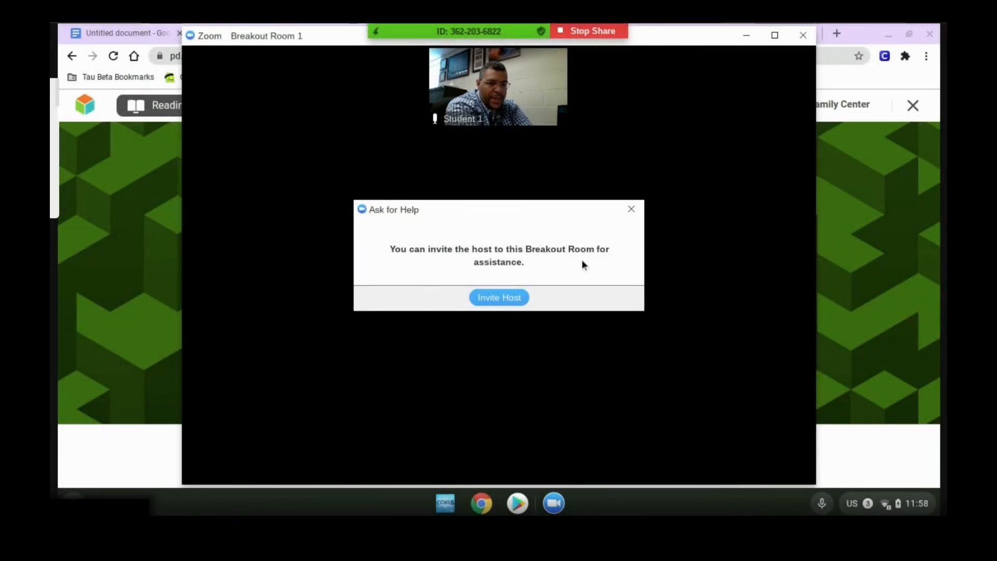
pyautogui.moveTo(498, 297)
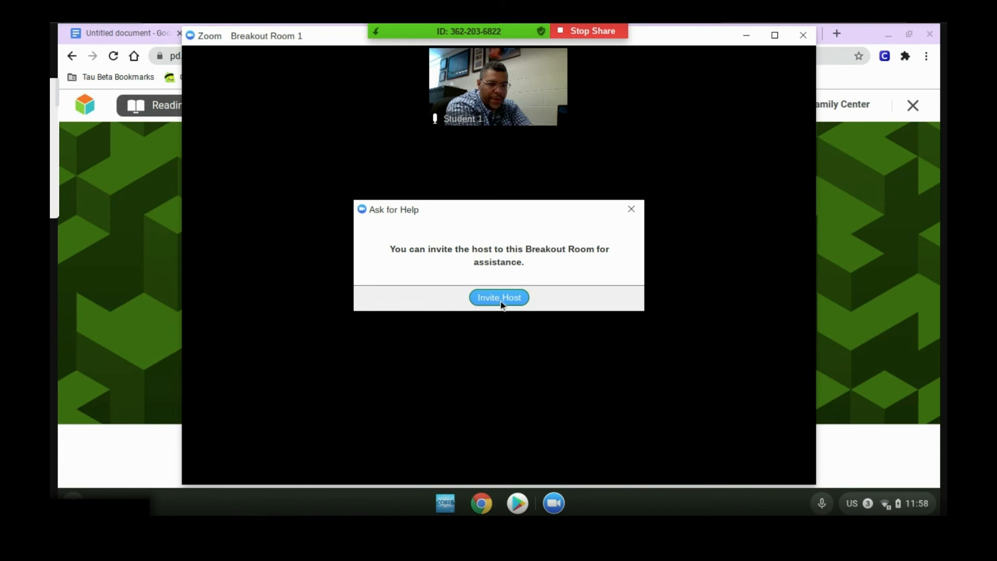
pyautogui.click(499, 297)
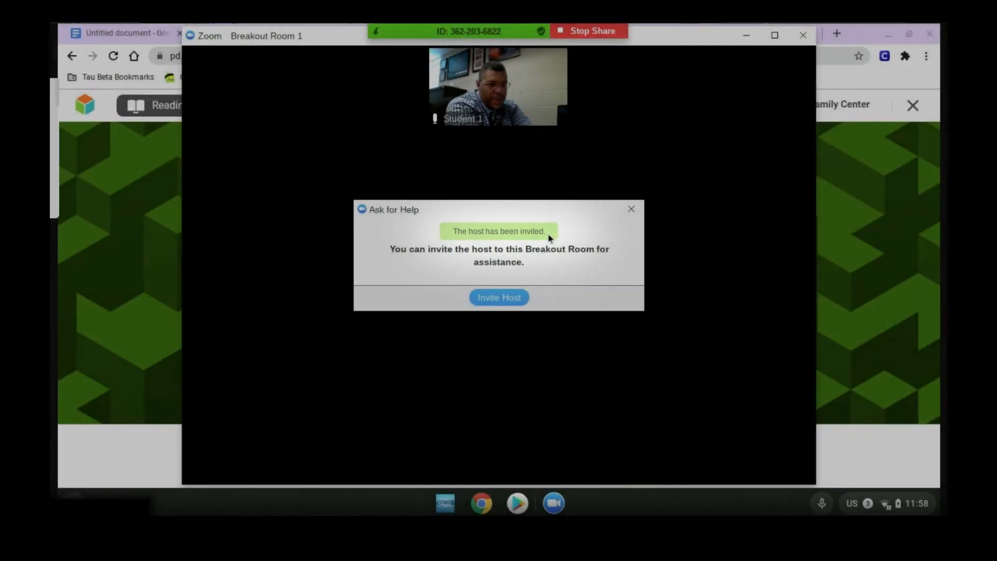
pyautogui.click(630, 208)
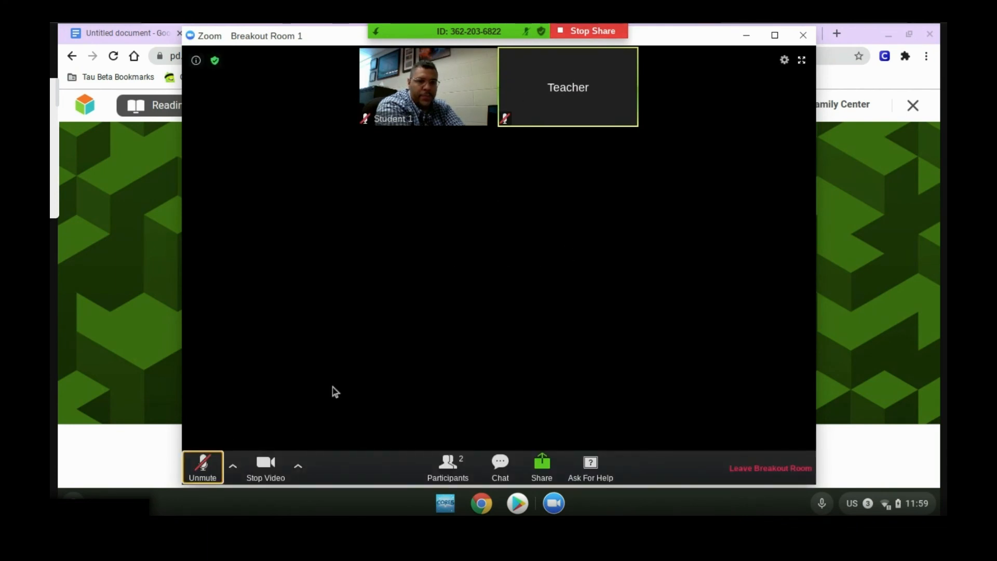
pyautogui.moveTo(485, 234)
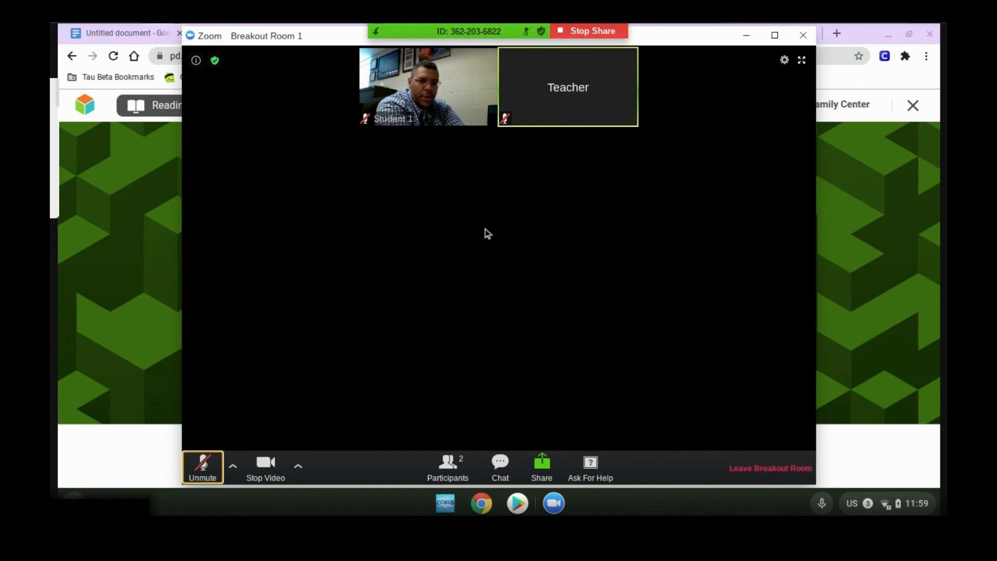
pyautogui.moveTo(135, 256)
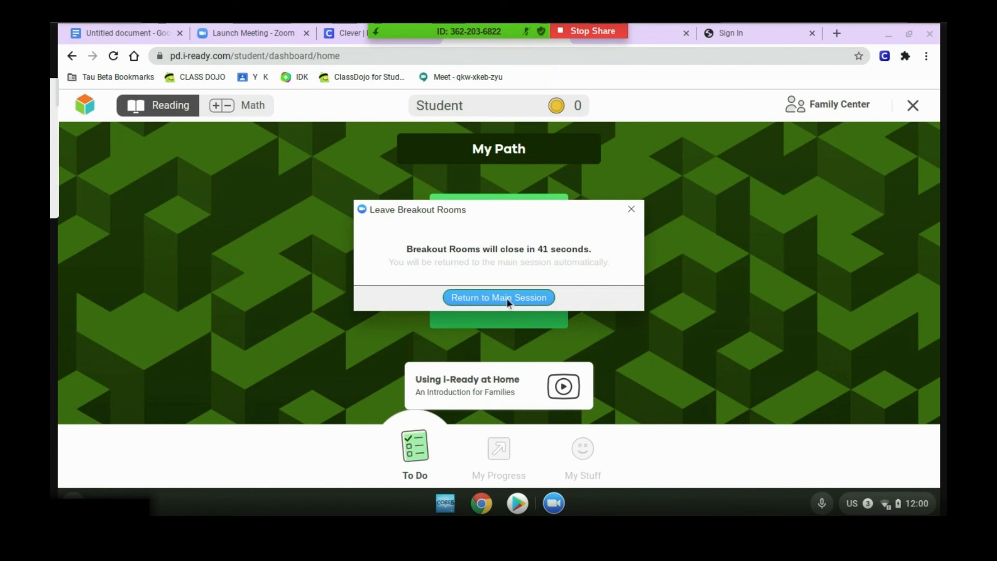
pyautogui.moveTo(671, 328)
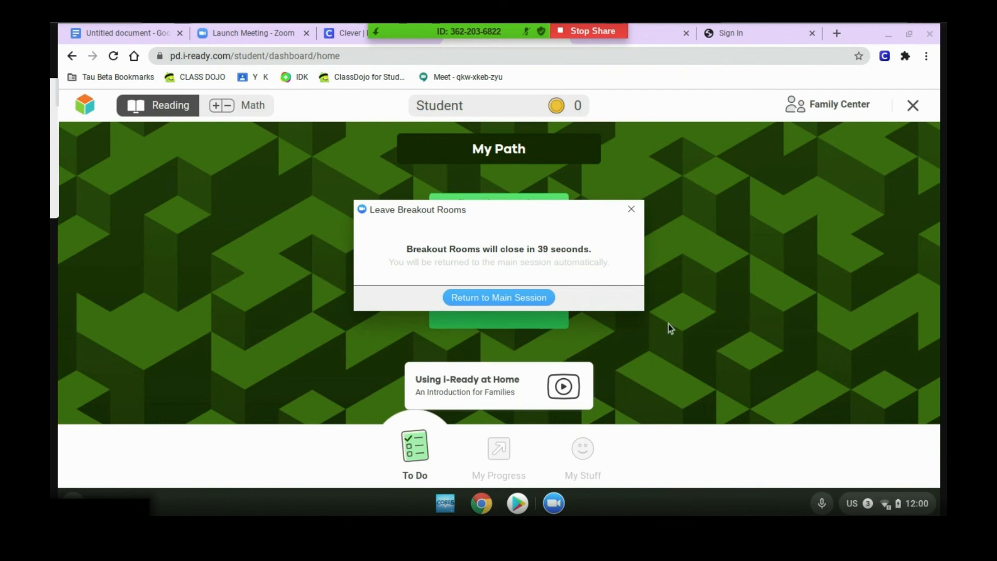
pyautogui.moveTo(631, 209)
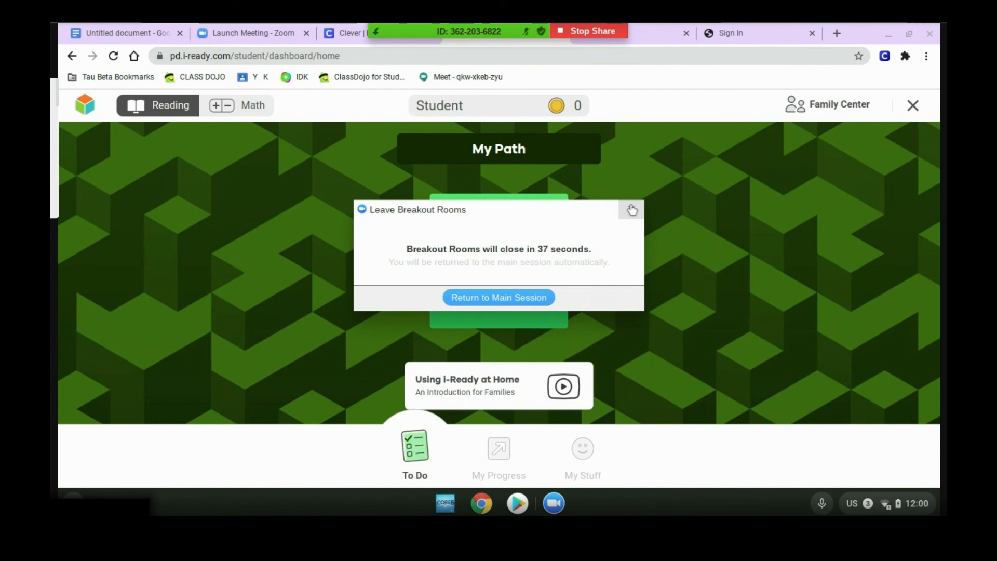
# - Dismiss the breakout rooms closing notice, return to the main session, and bring the i-Ready dashboard forward
pyautogui.click(631, 210)
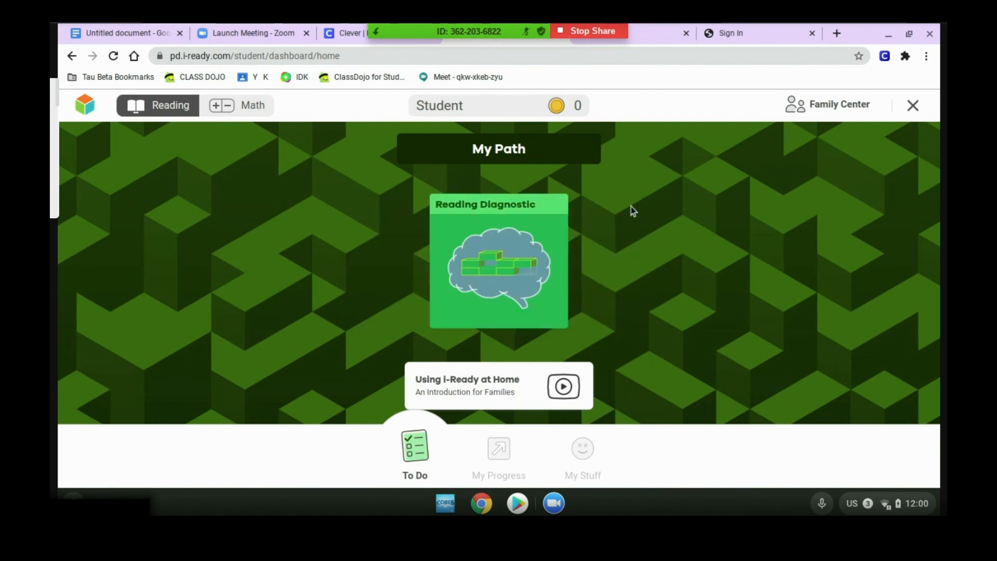
pyautogui.moveTo(624, 311)
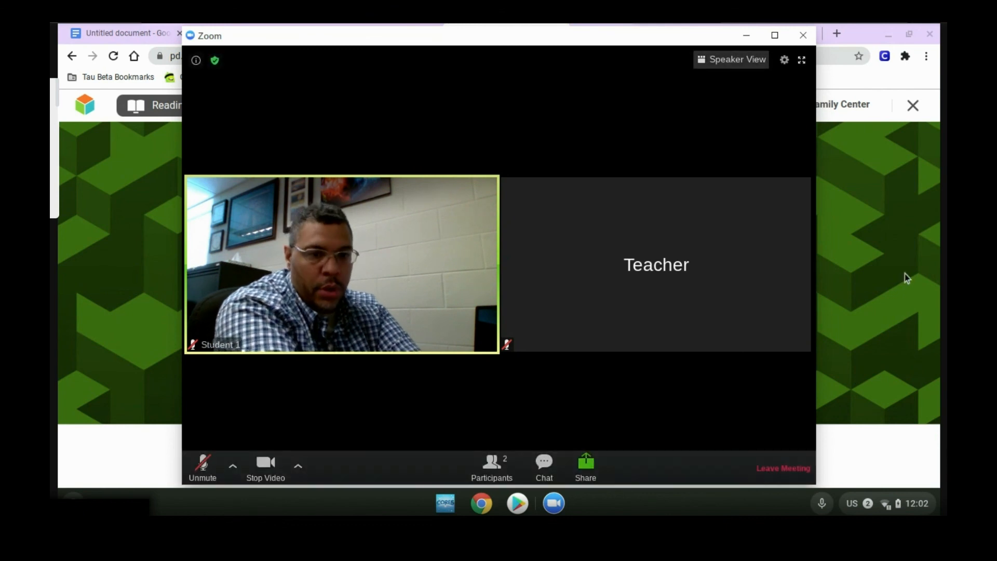
pyautogui.click(803, 36)
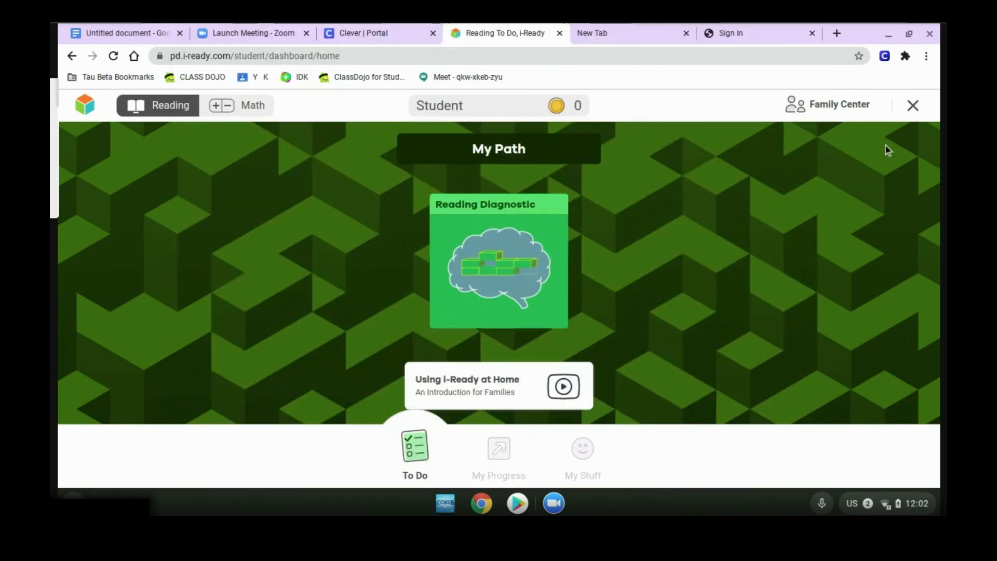